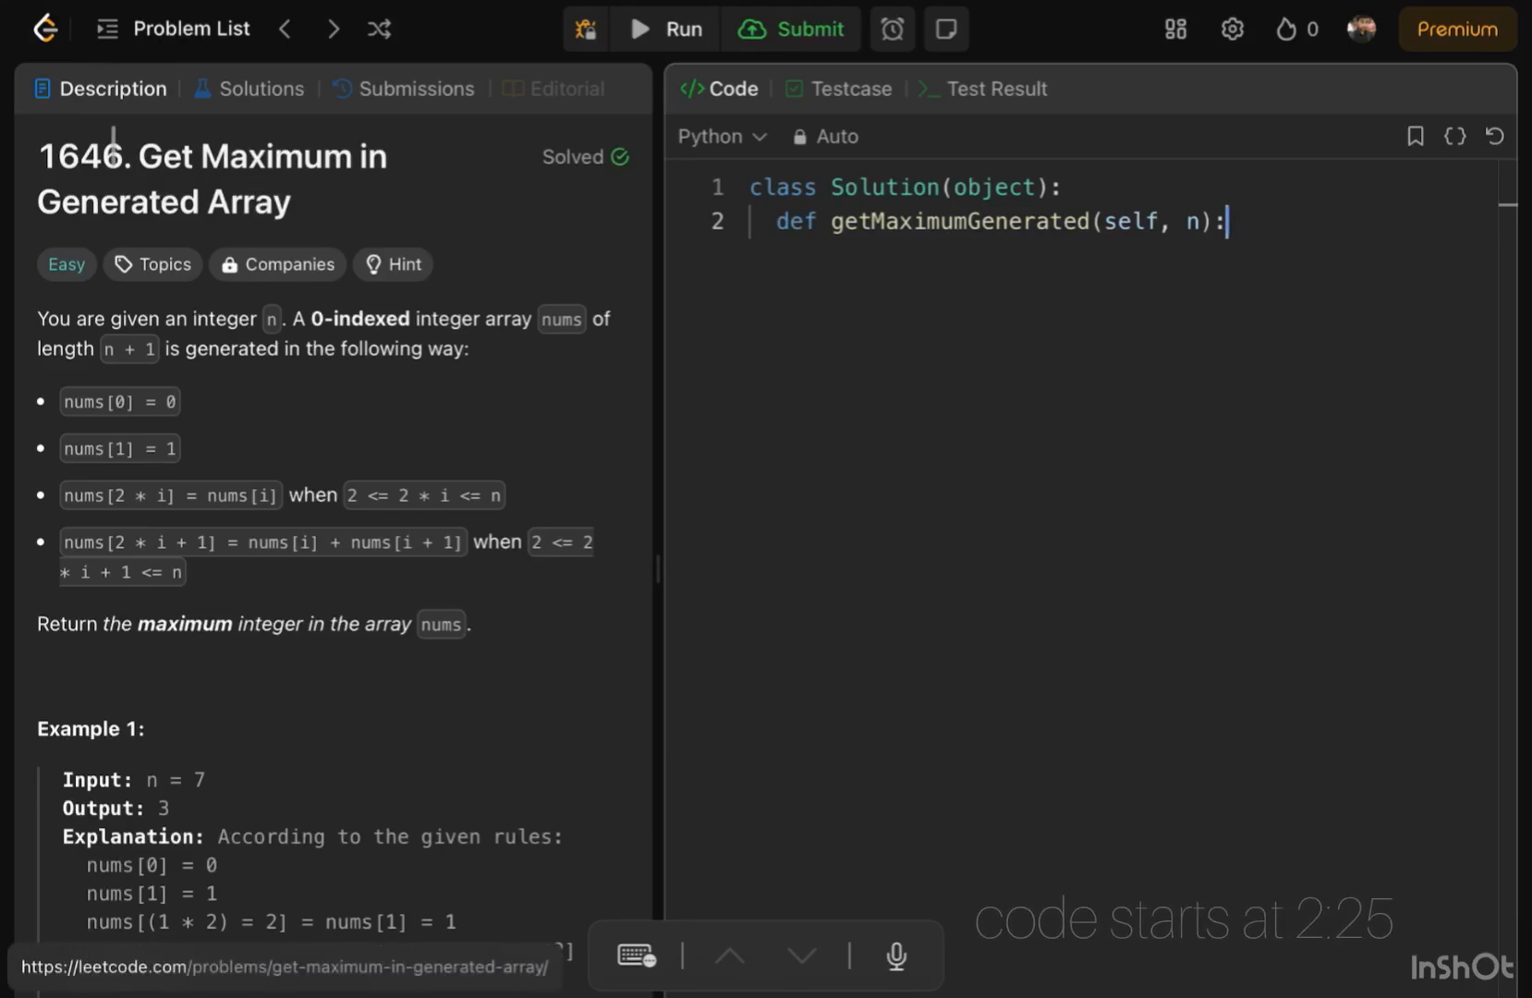
mouse_move(132, 283)
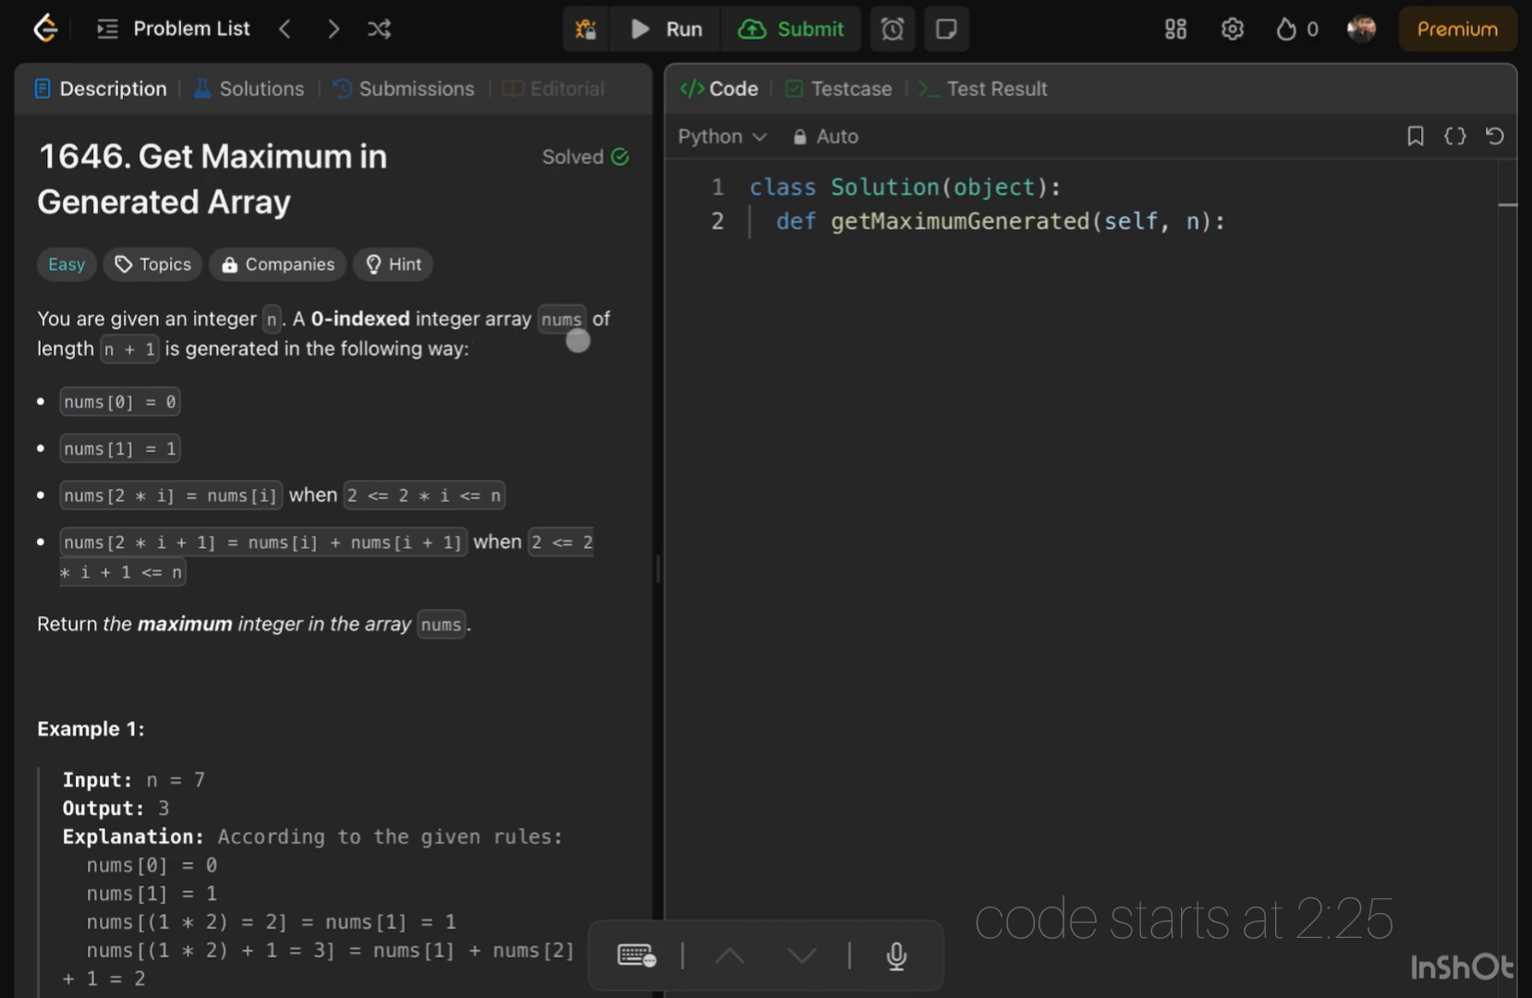
mouse_move(179, 369)
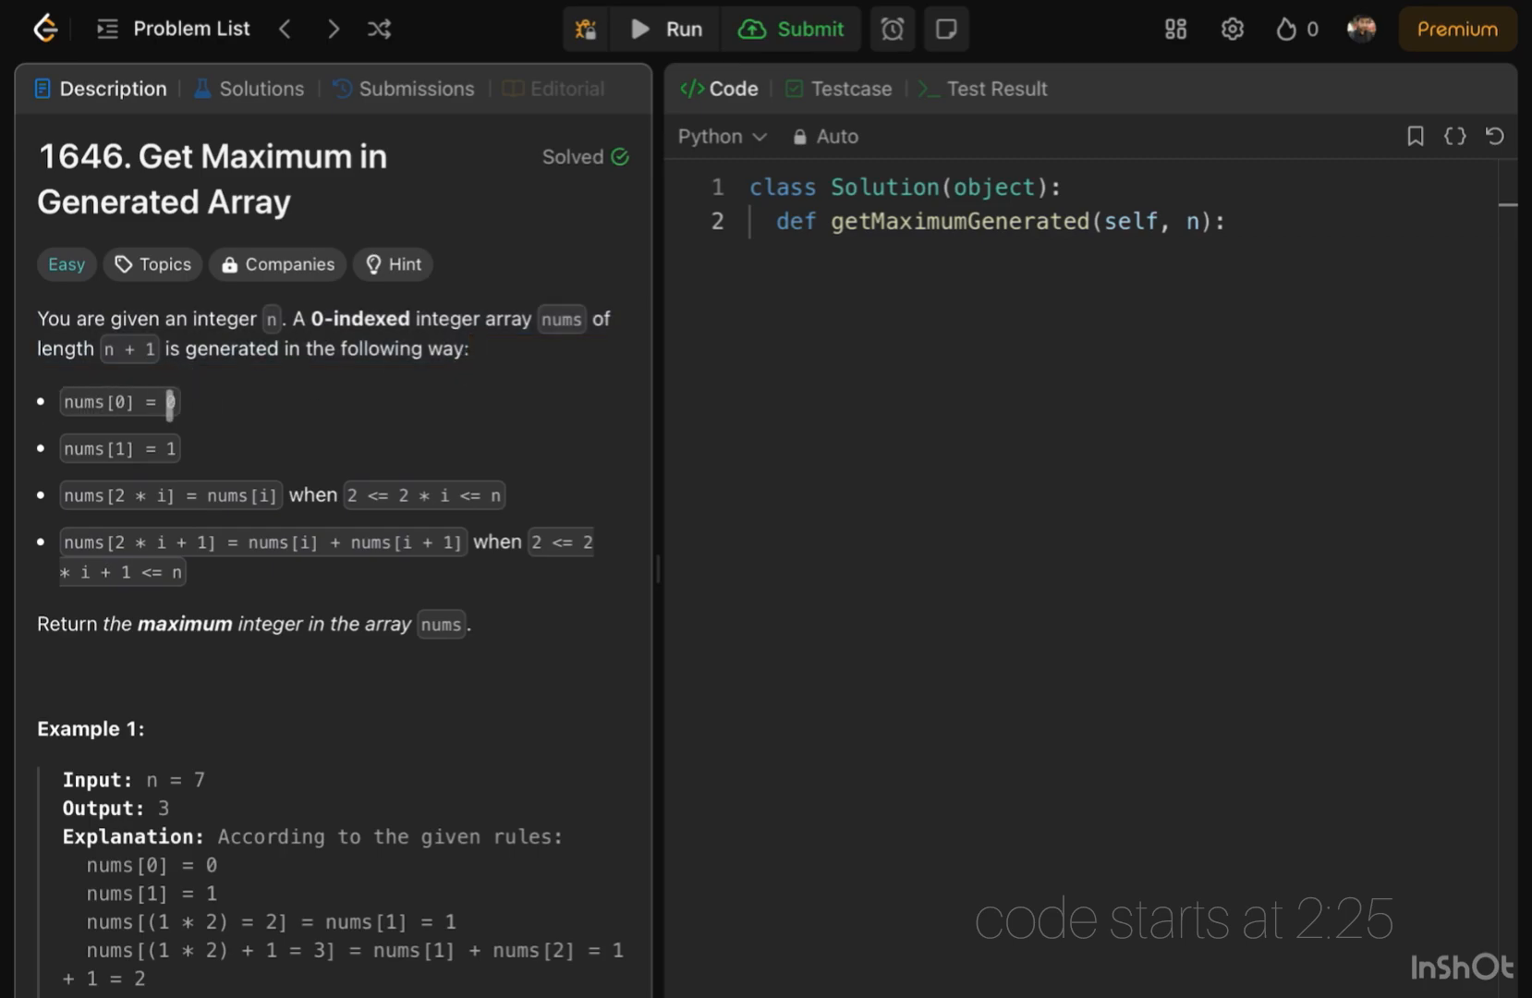
mouse_move(185, 432)
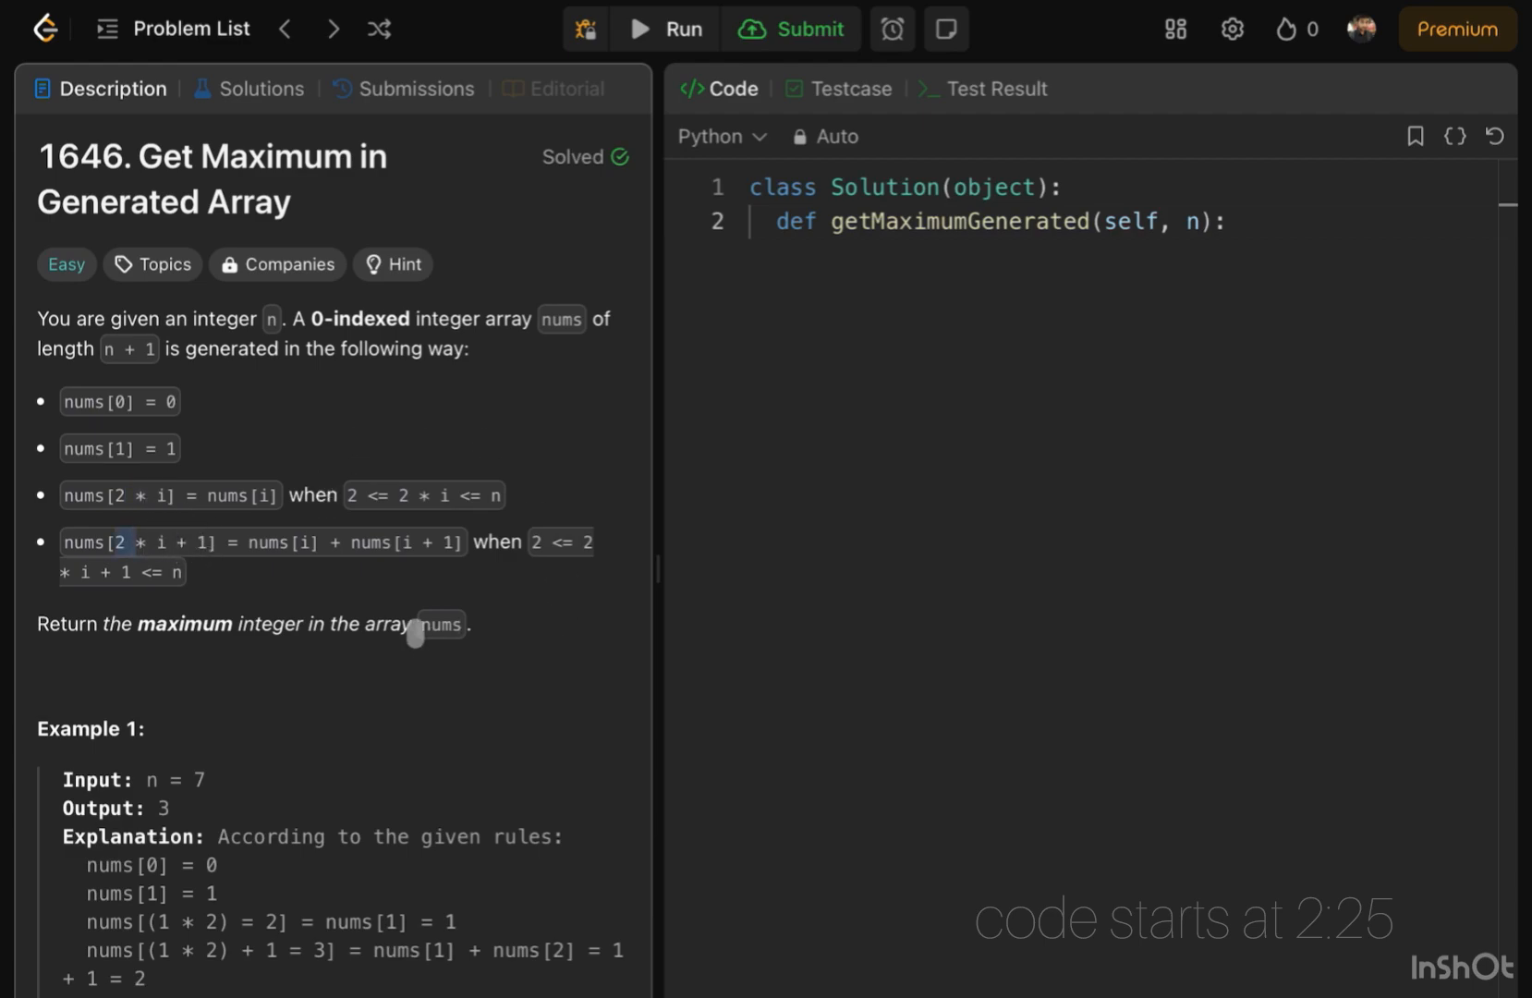
mouse_move(493, 542)
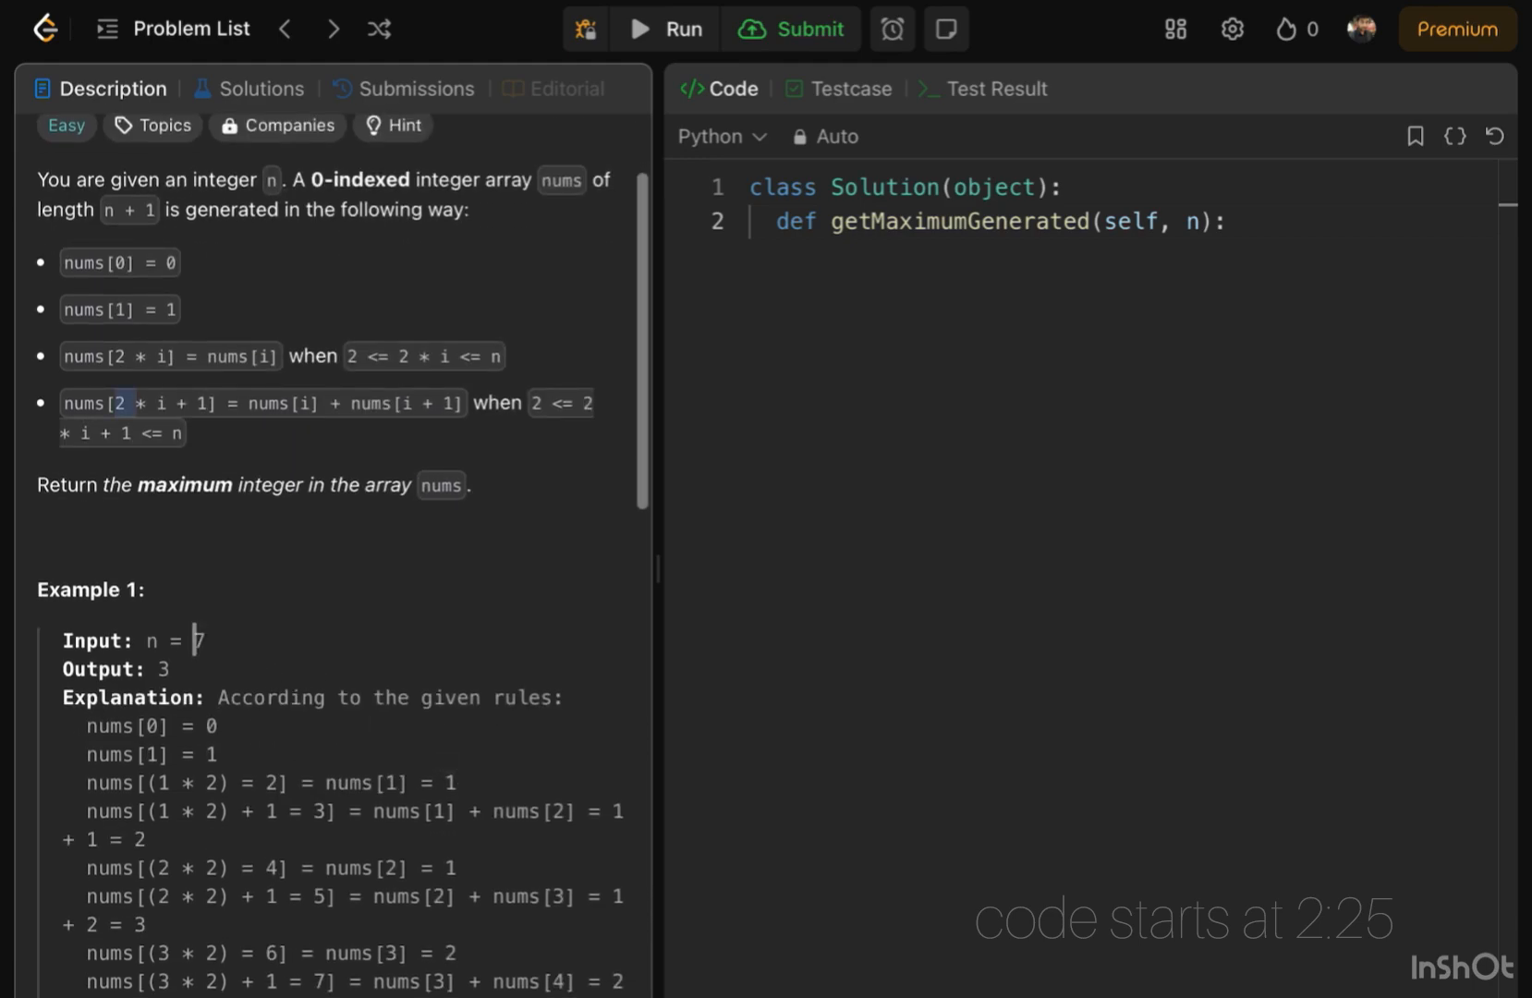
- Add 'if n < 3: return int(bool(n))' as an early return on line 3
scroll(down, 3)
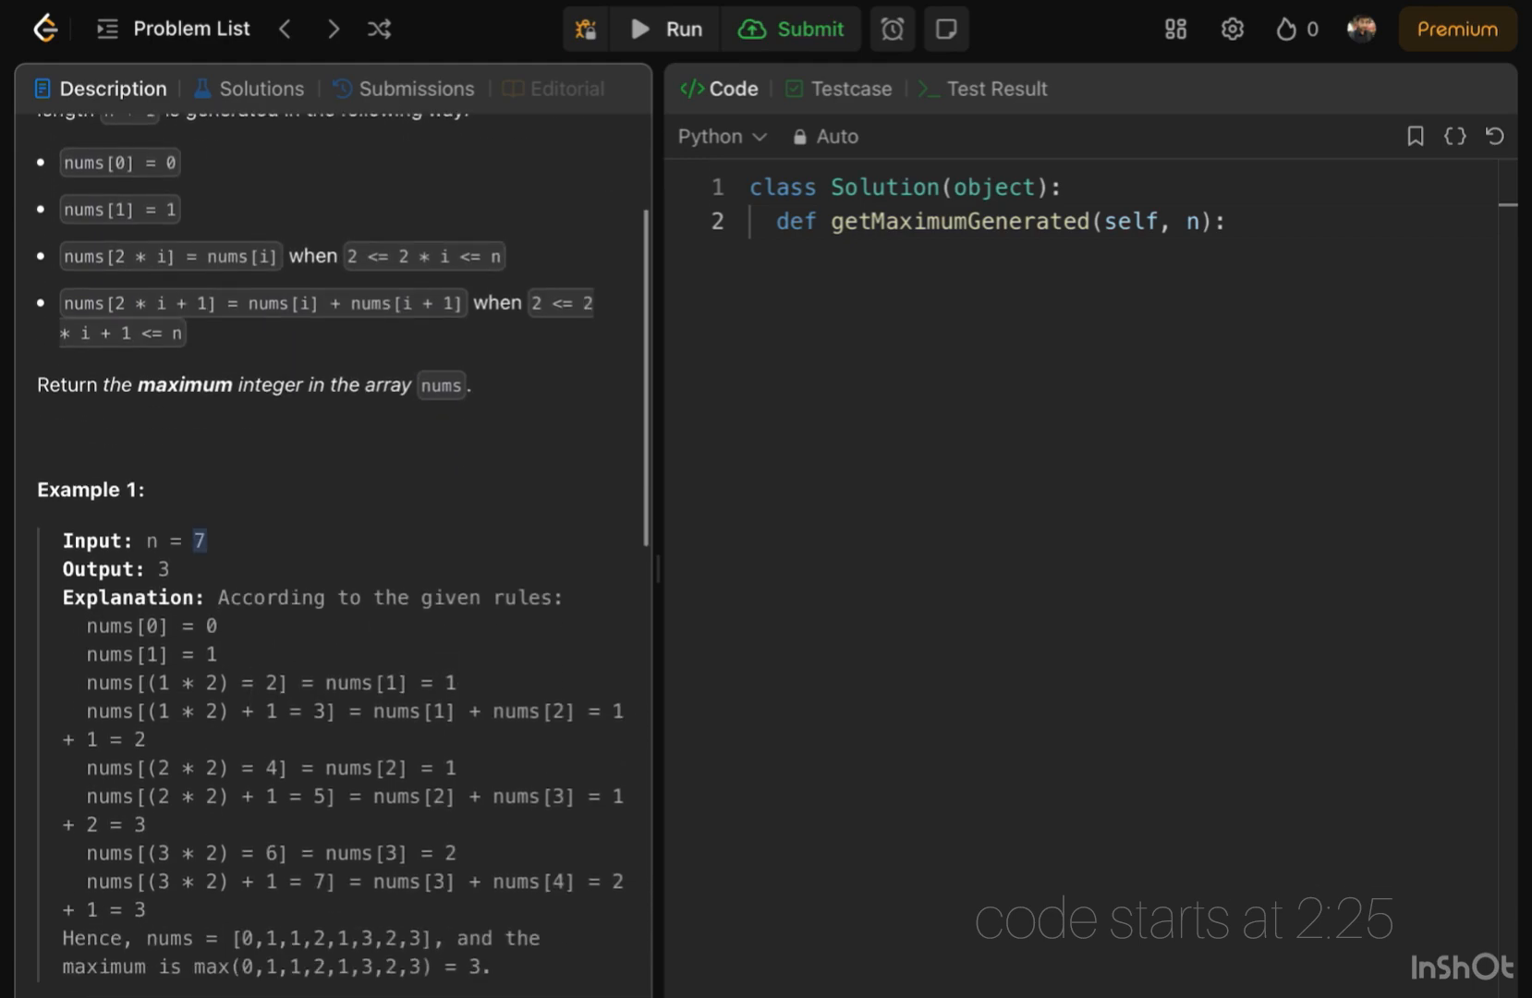
scroll(up, 3)
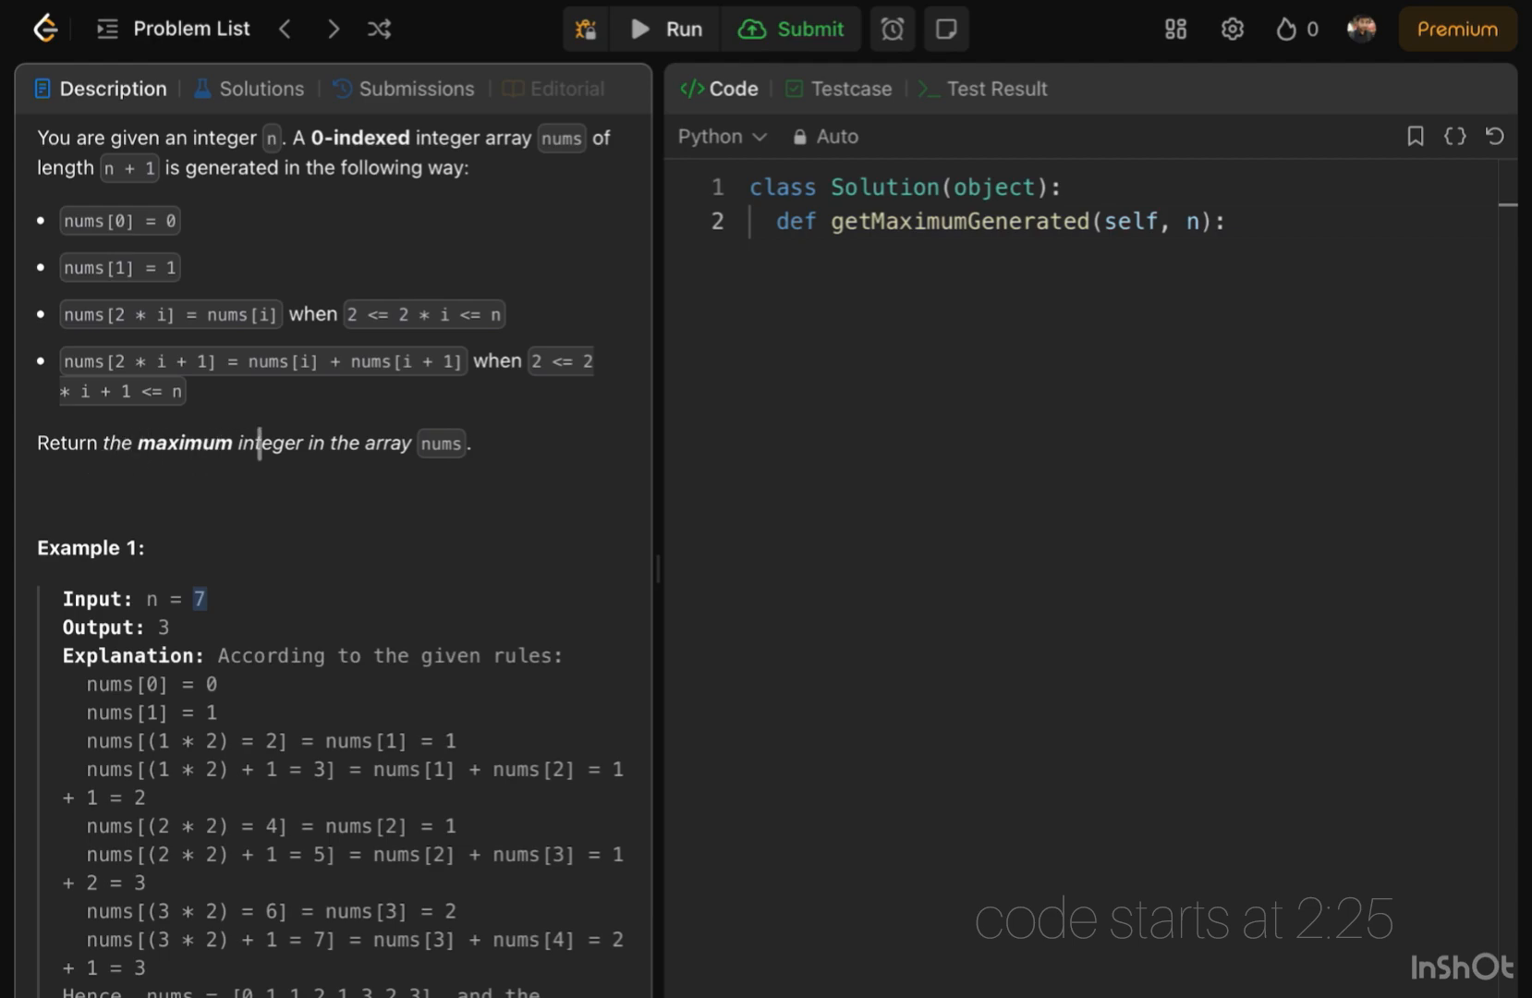
scroll(down, 3)
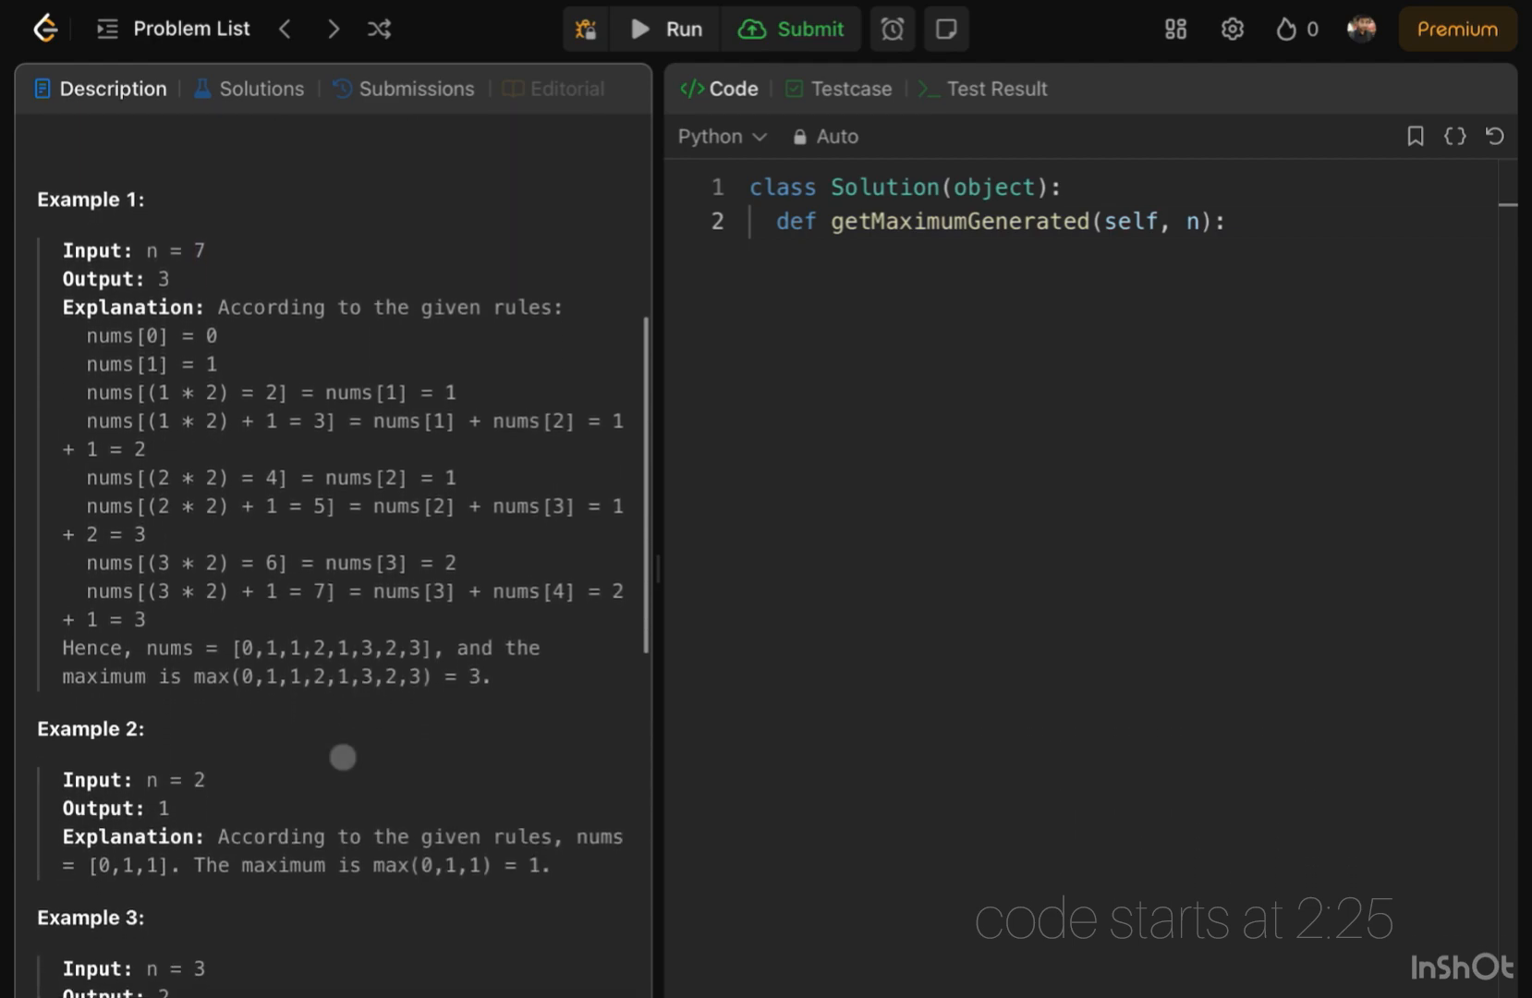
scroll(up, 3)
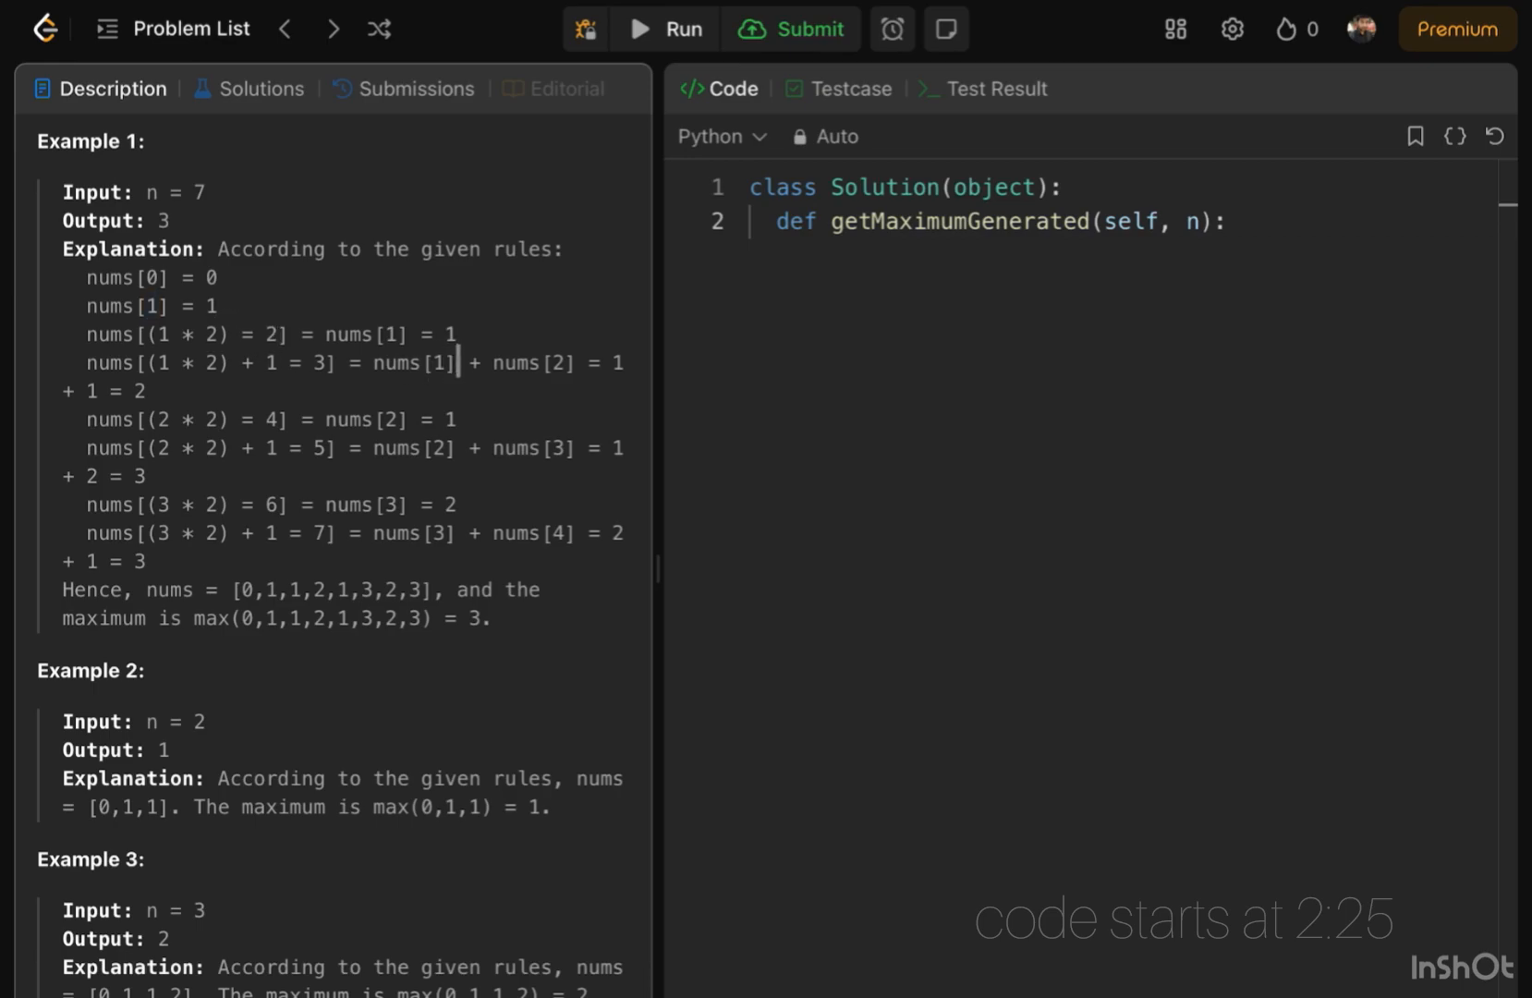
mouse_move(479, 314)
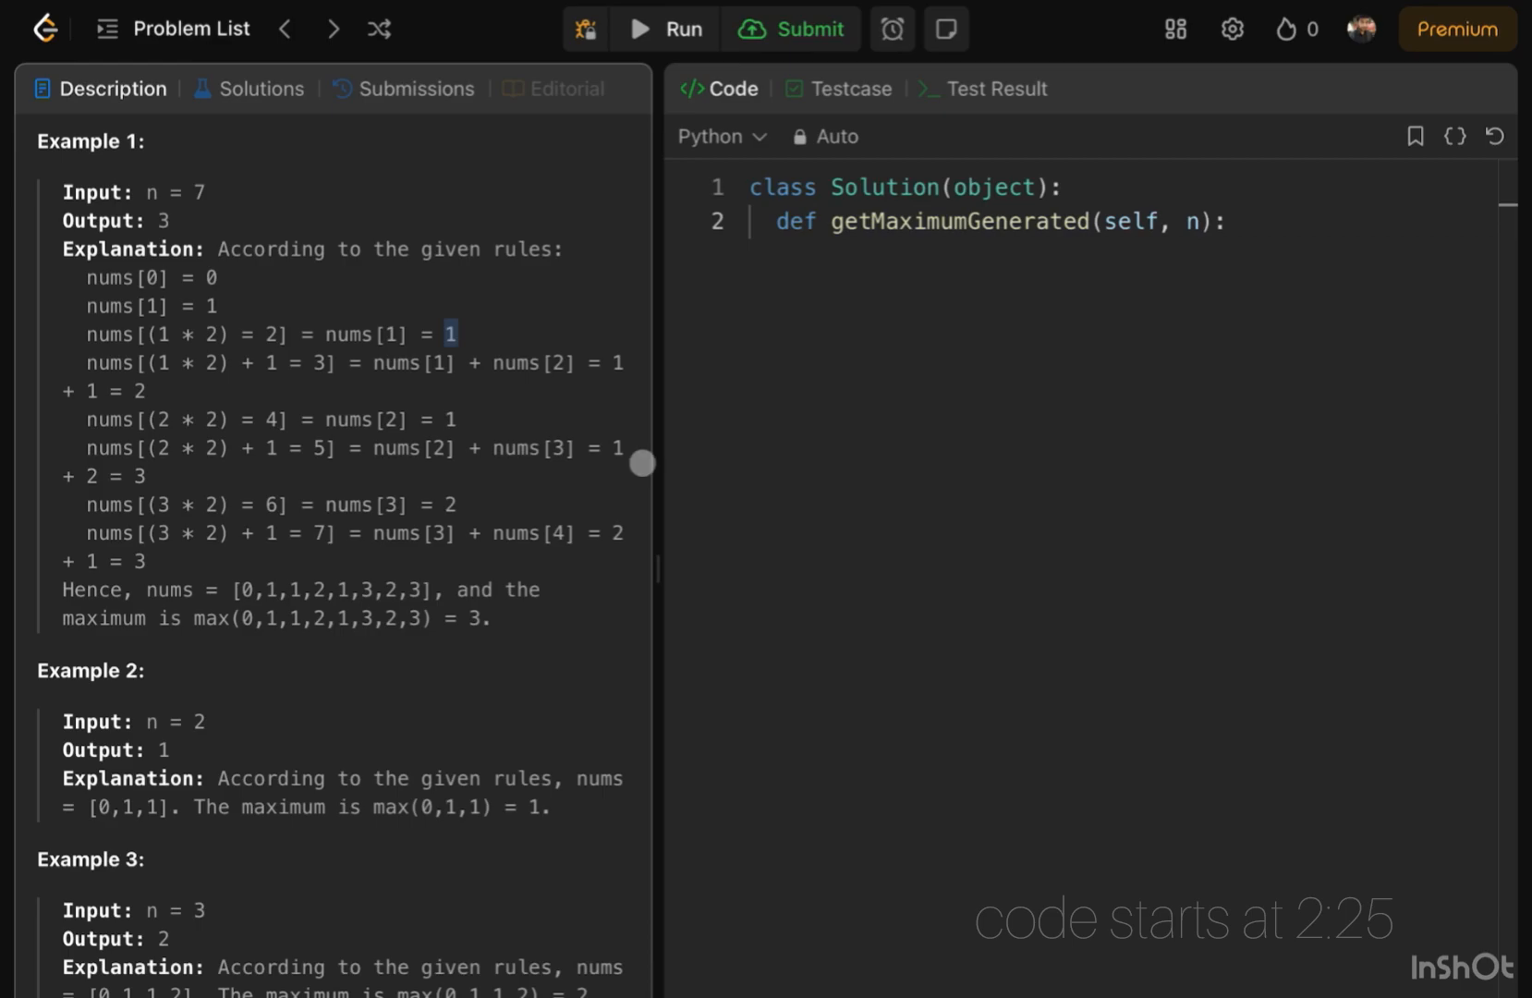
scroll(up, 3)
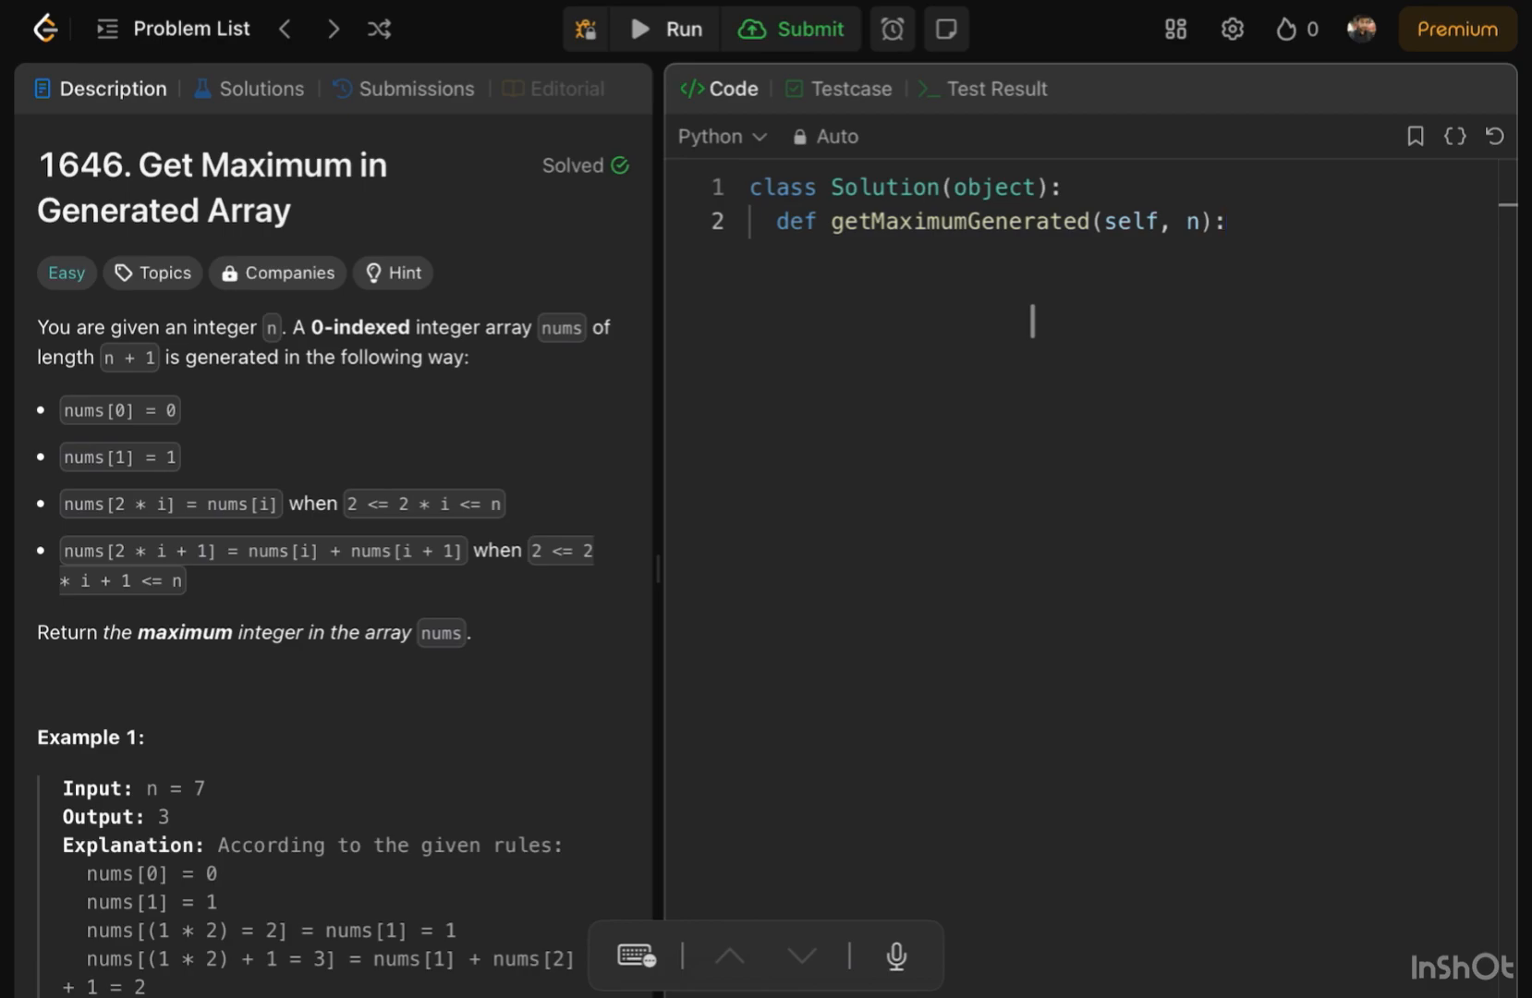
text(if n < 3: return int(bool(n)))
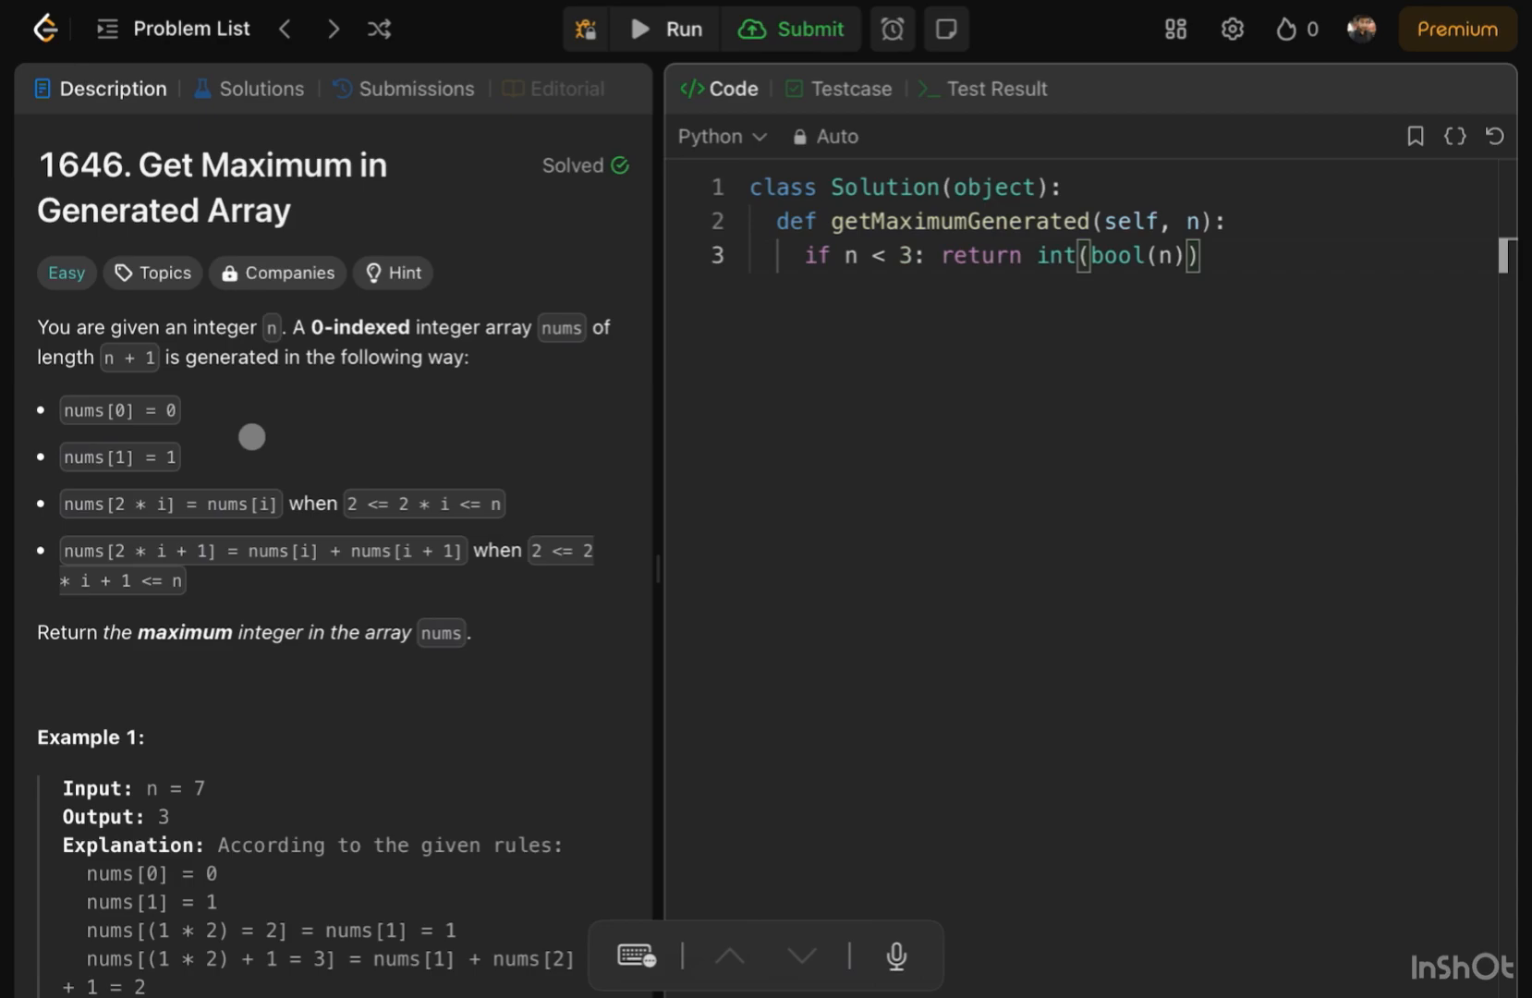
mouse_move(504, 455)
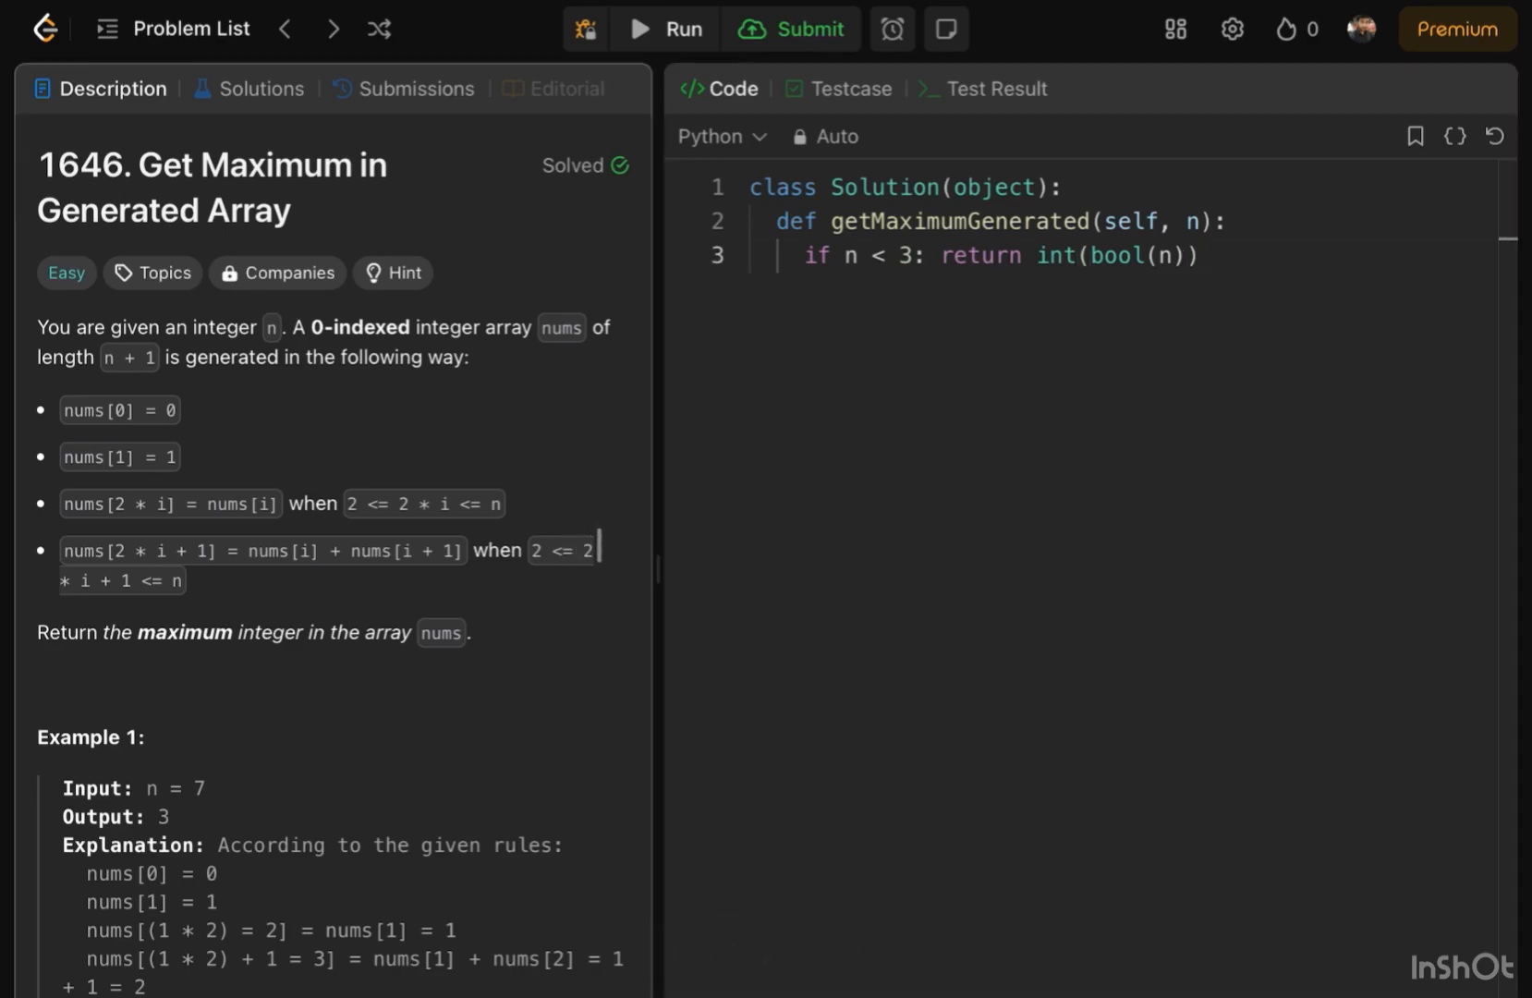
- Create the answer list with 'ans = [1] * (n + 1)'
click(880, 378)
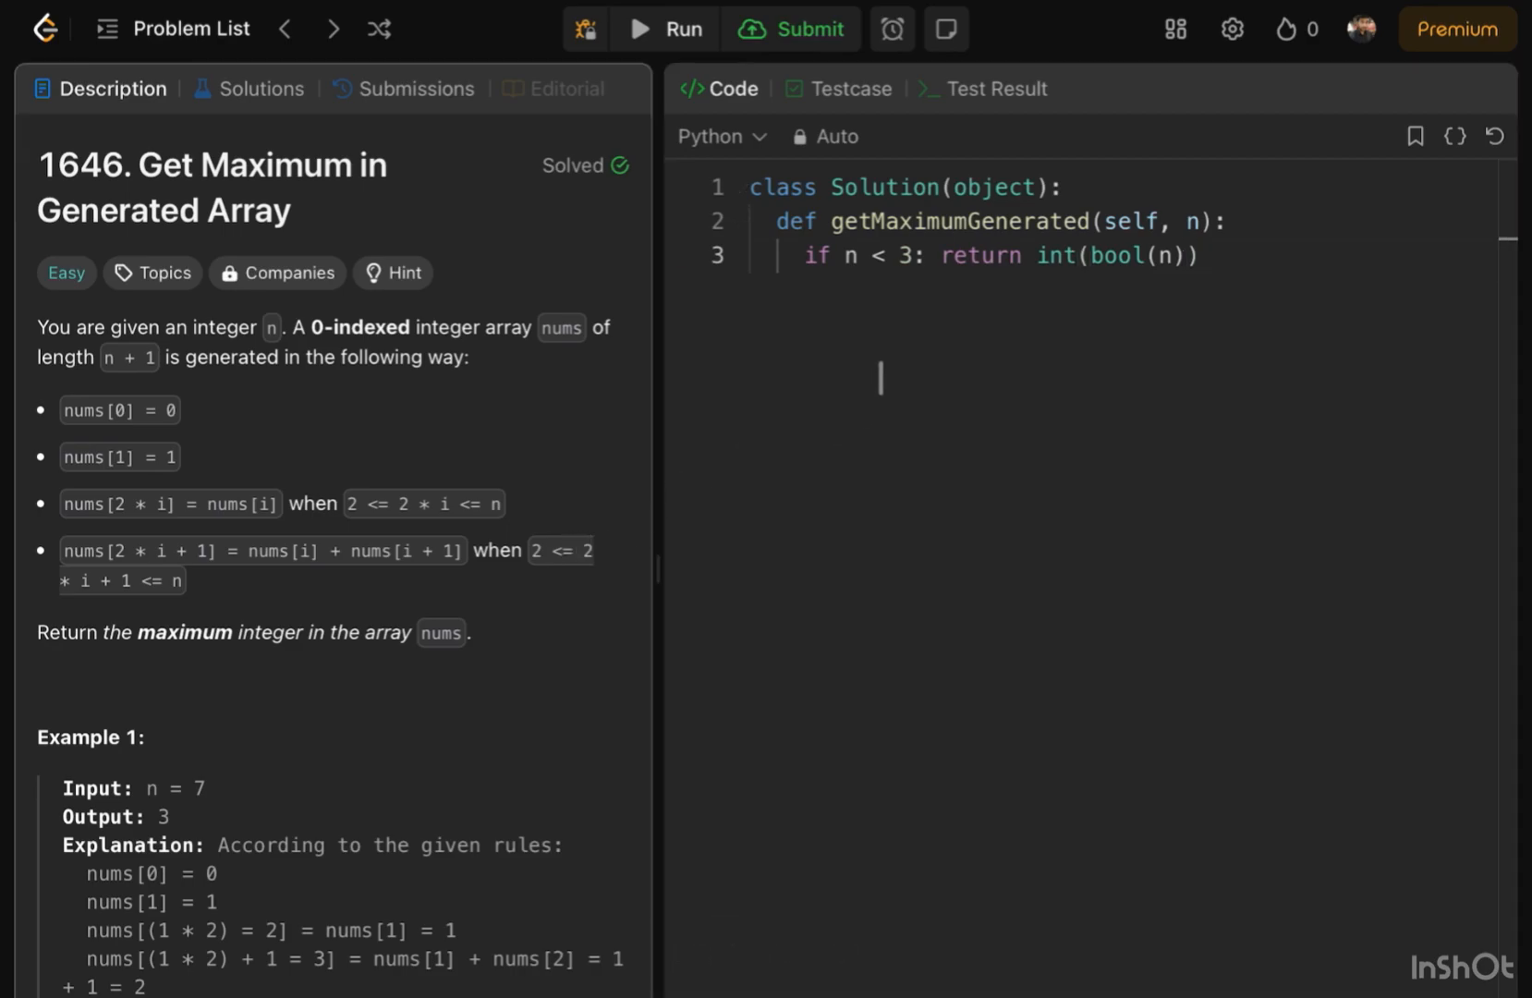
click(977, 255)
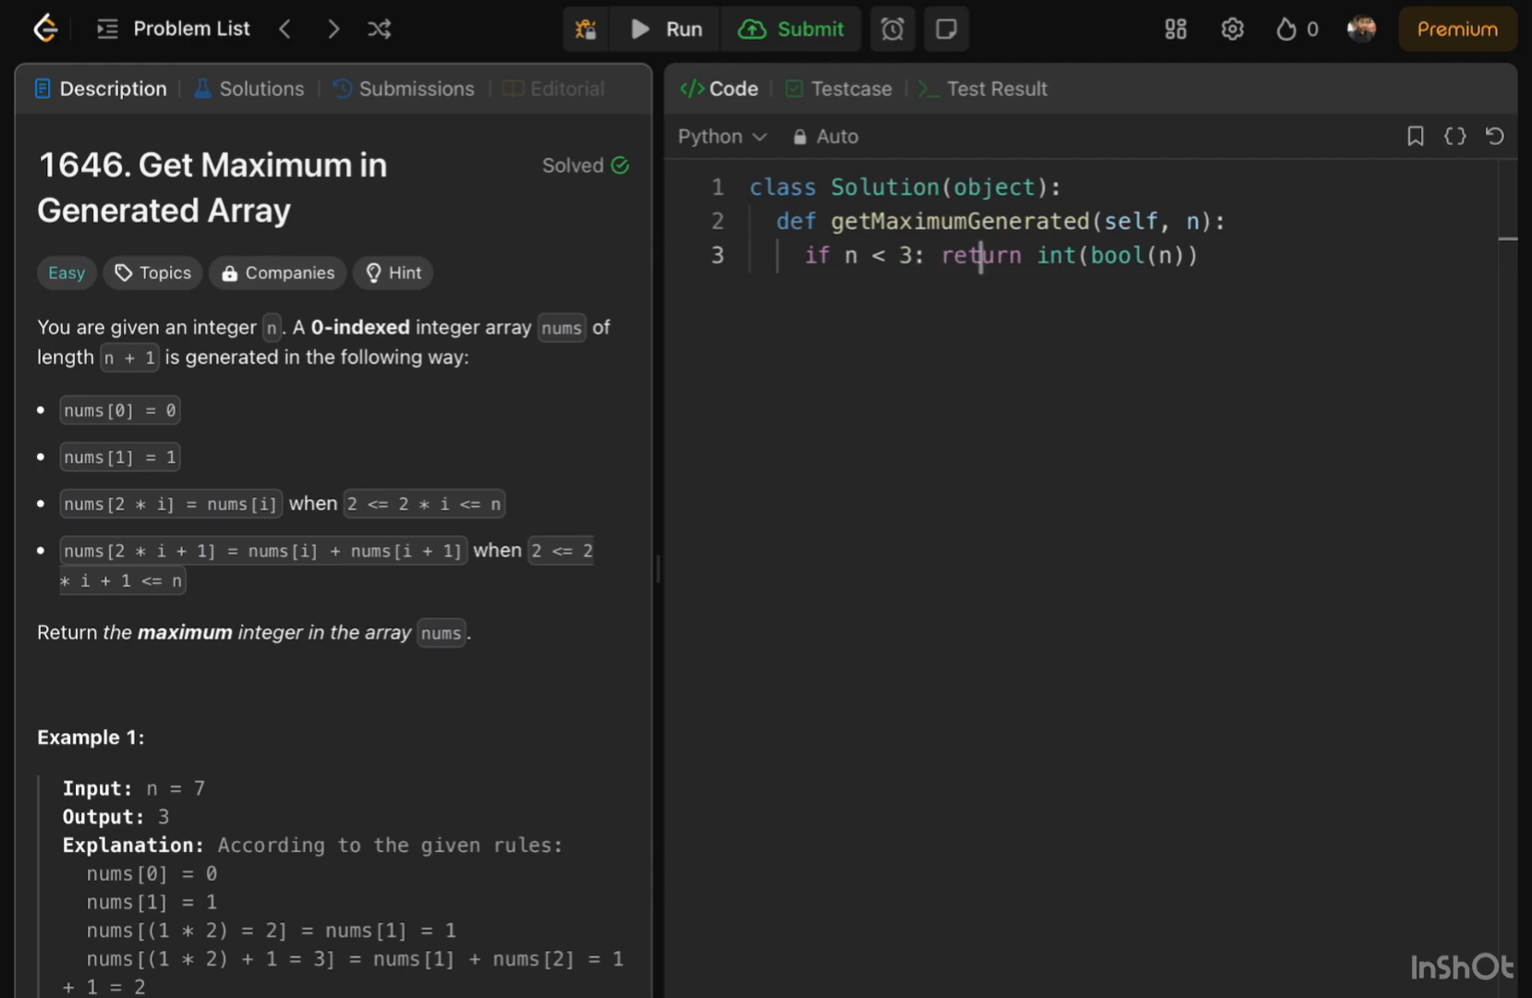
double_click(980, 255)
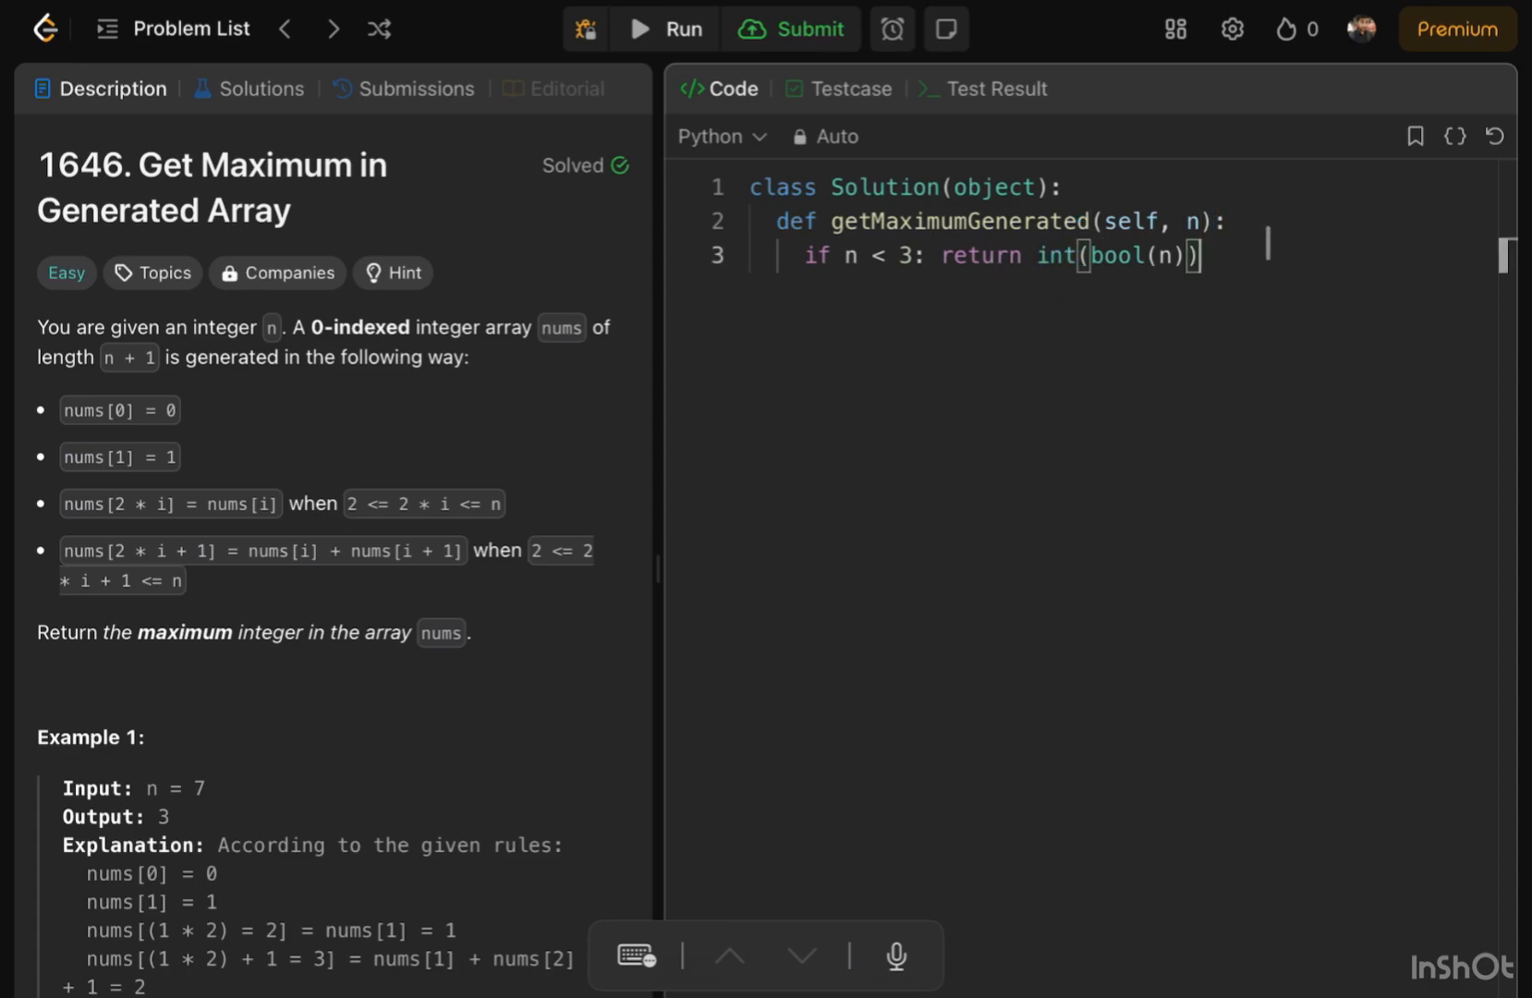
text(ans = [1] * (n + 1))
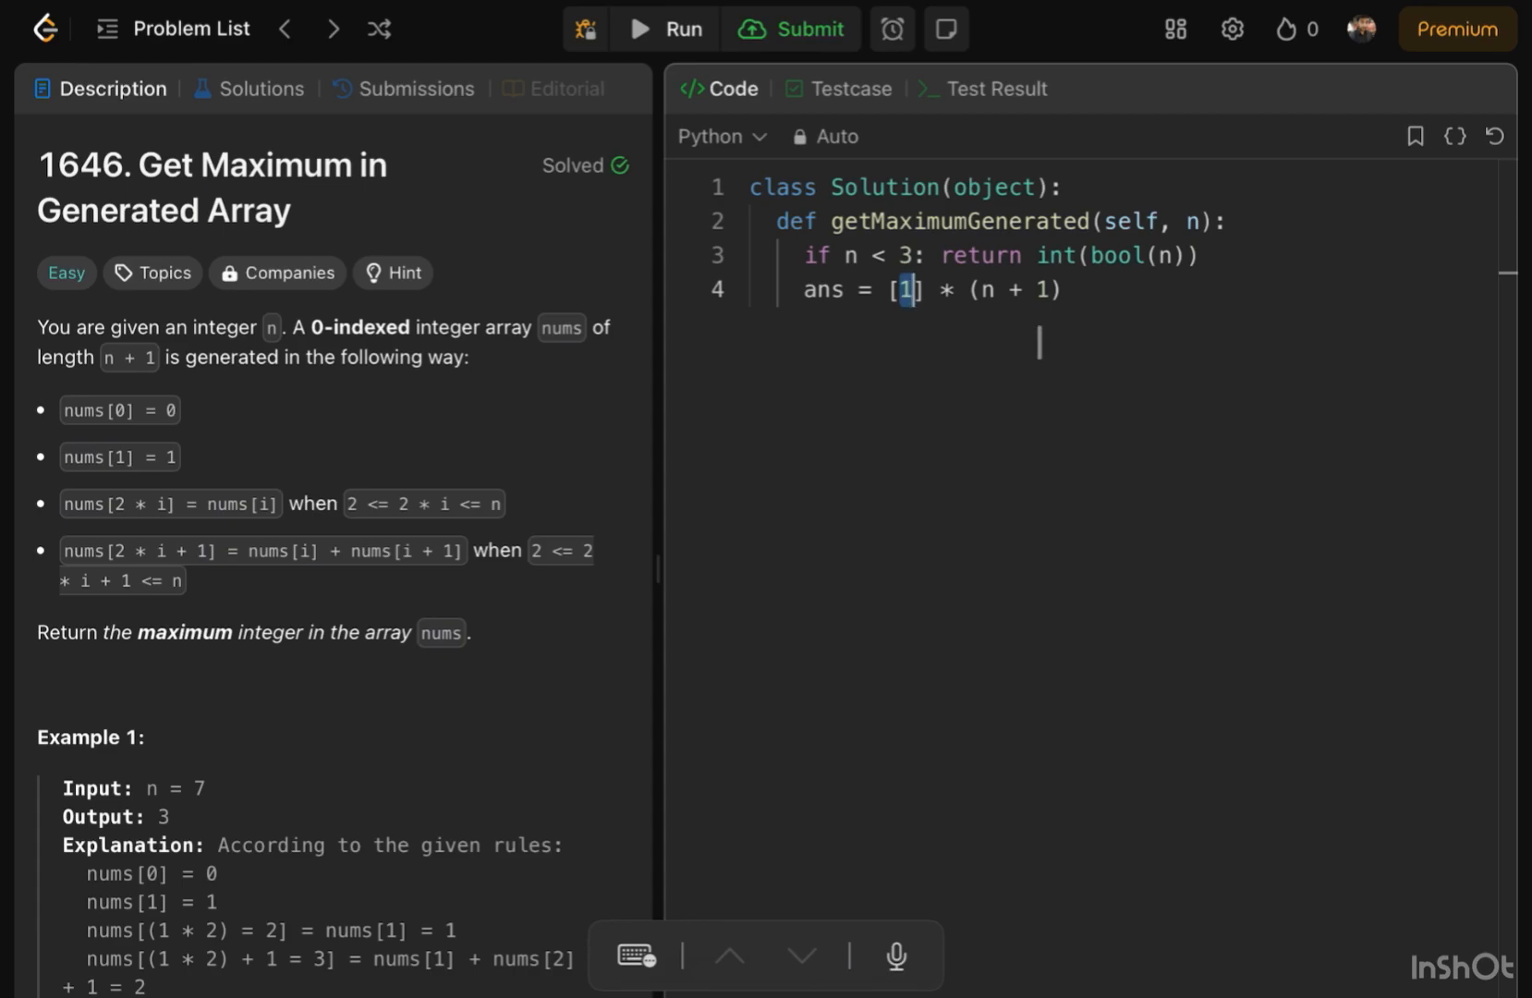
- Start the loop 'for i in range(2, n+1):' after the answer list
text(for i in range(2, n+1):)
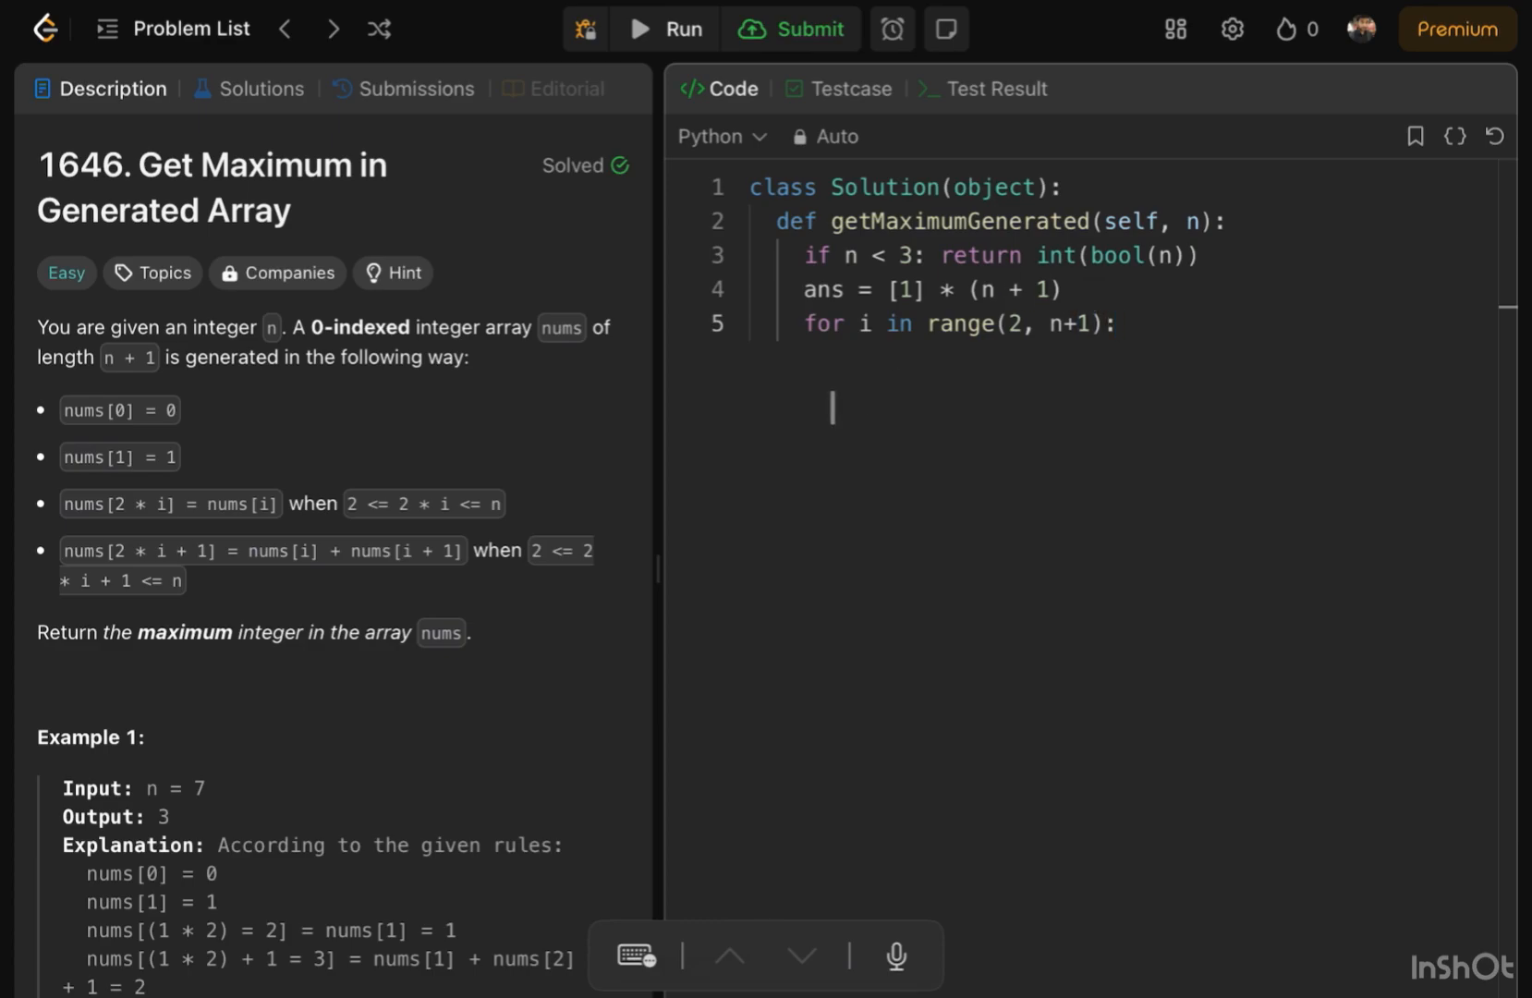
- Set ans[i] to ans[i//2] + ans[(i//2)+1] for odd i, otherwise ans[i // 2]
click(1119, 323)
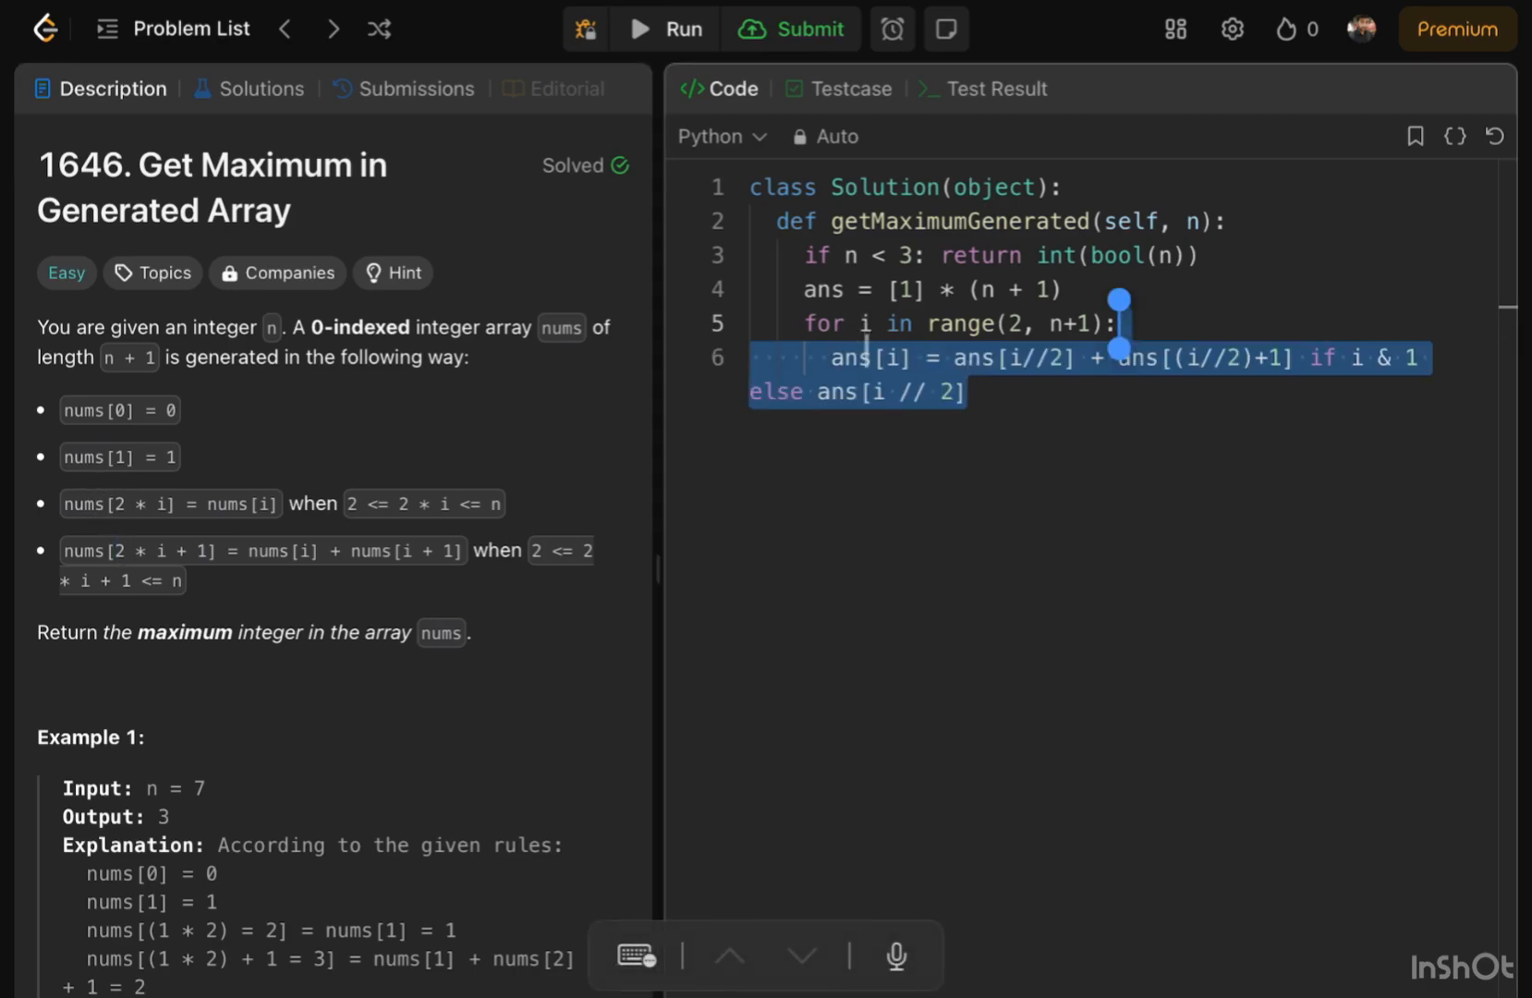
click(913, 358)
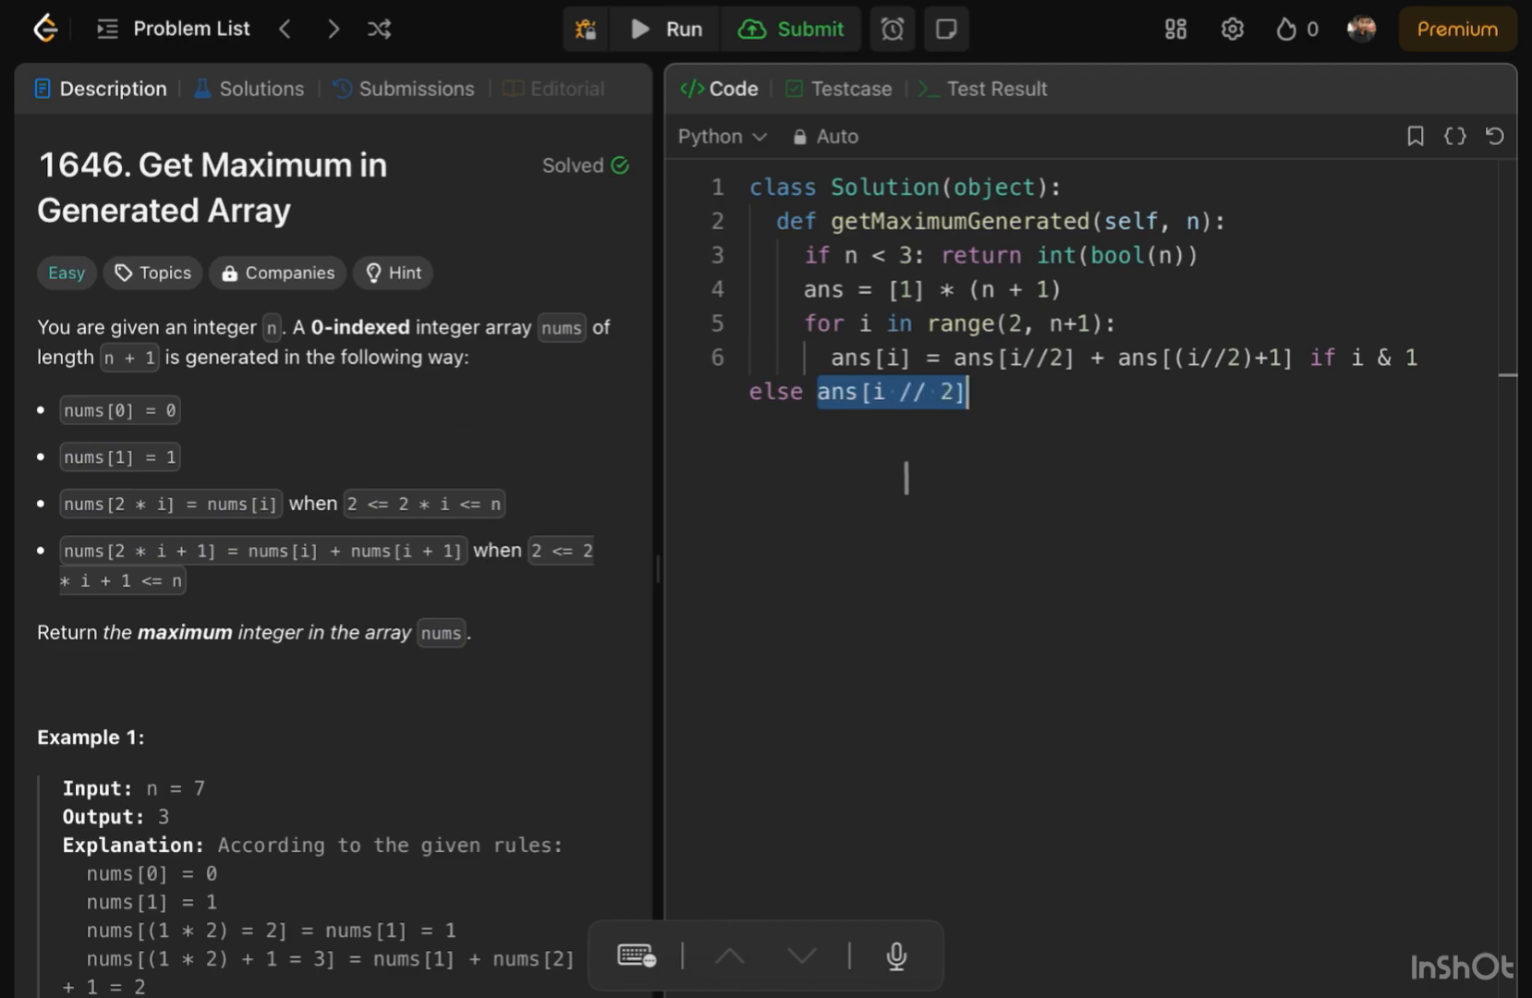
mouse_move(193, 532)
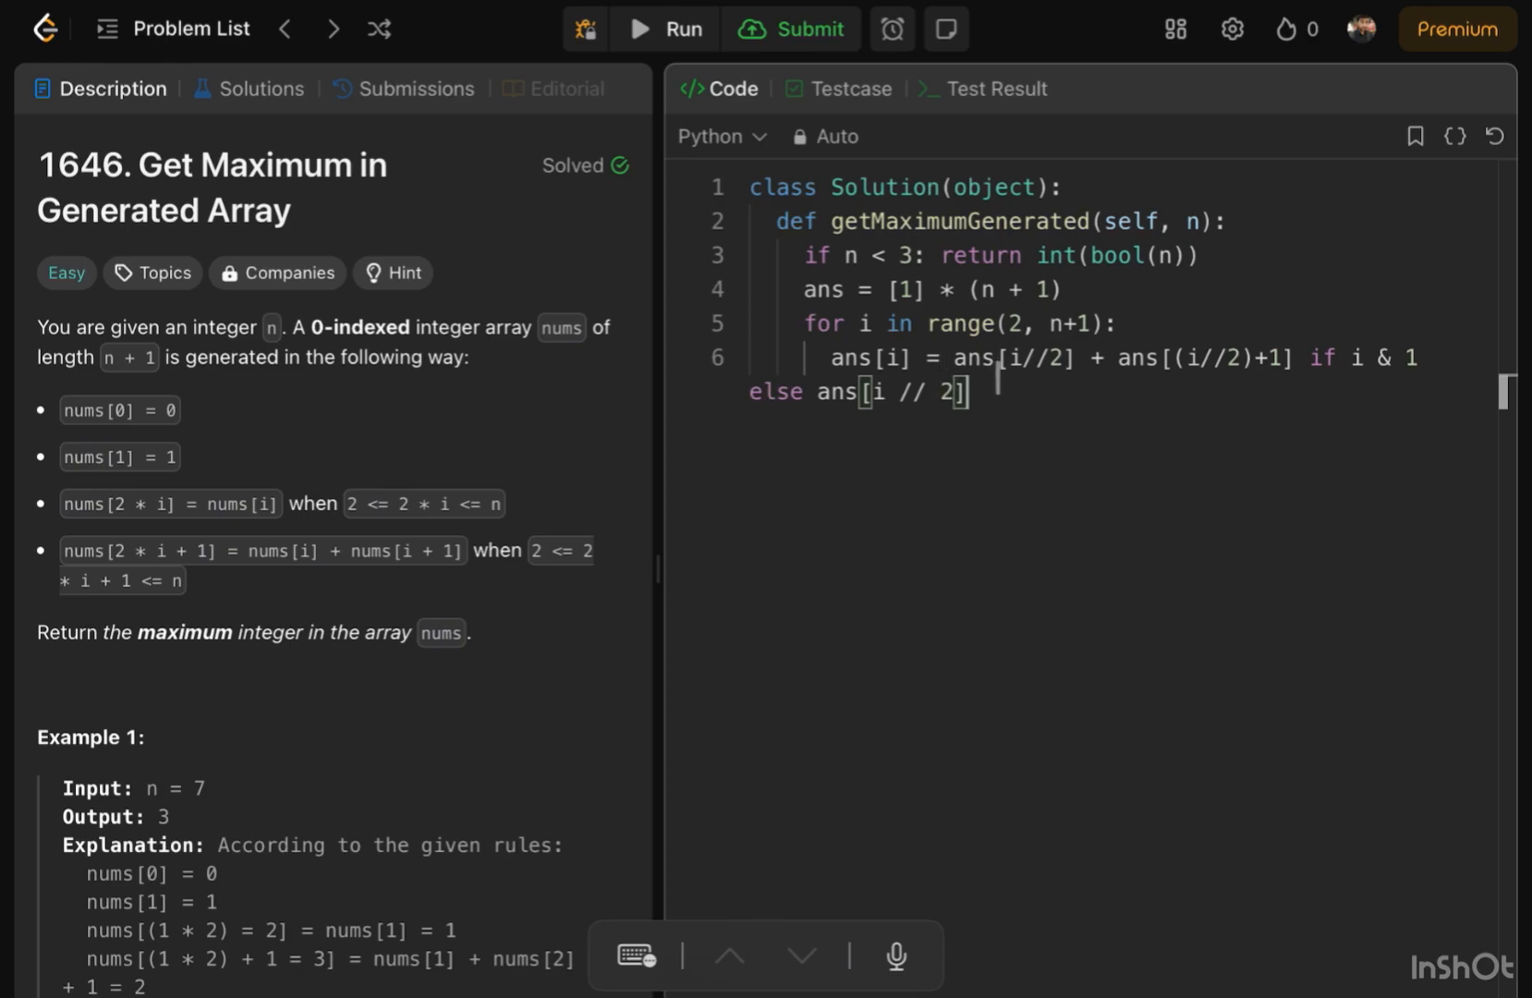
double_click(908, 391)
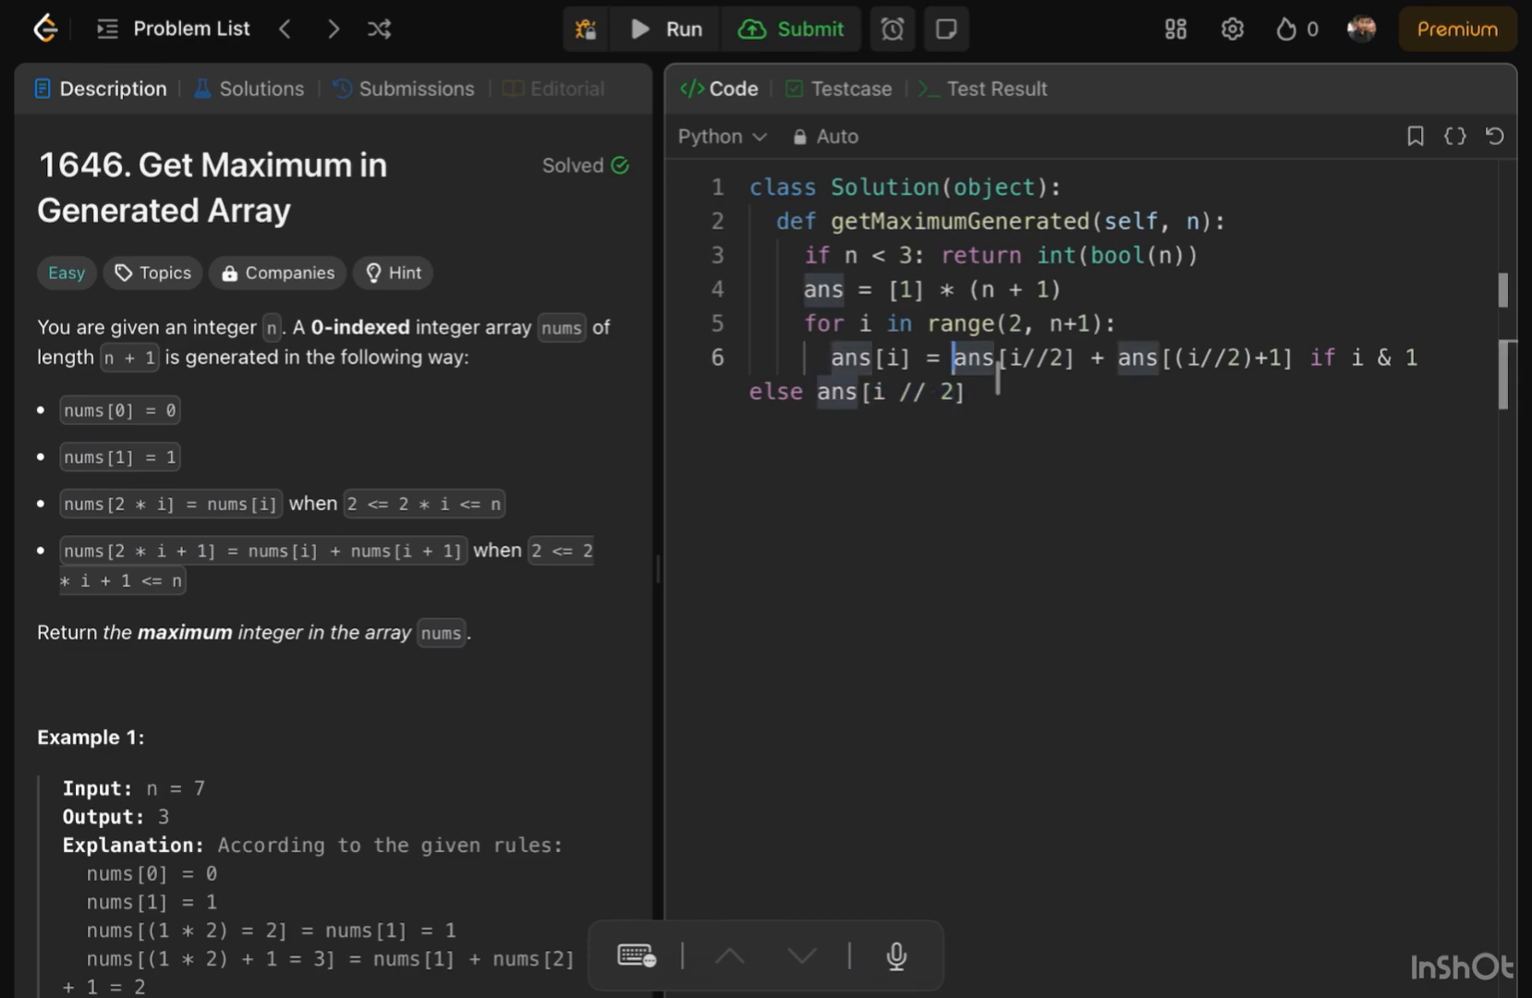
double_click(1006, 357)
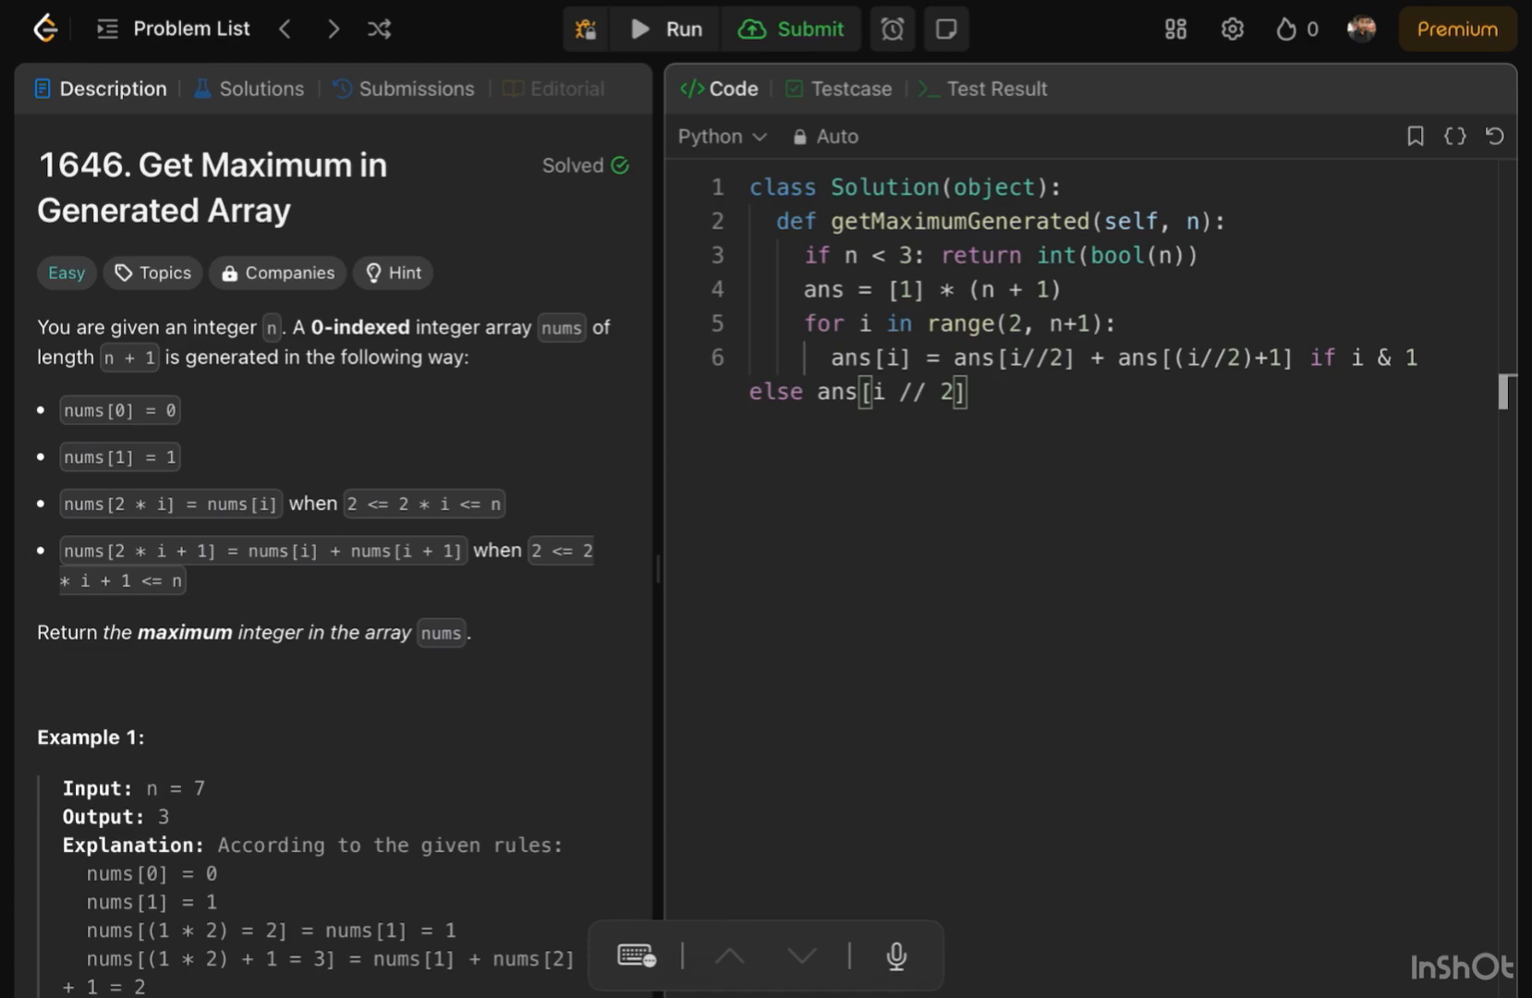
- End the function with 'return max(ans)'
text(return max(ans))
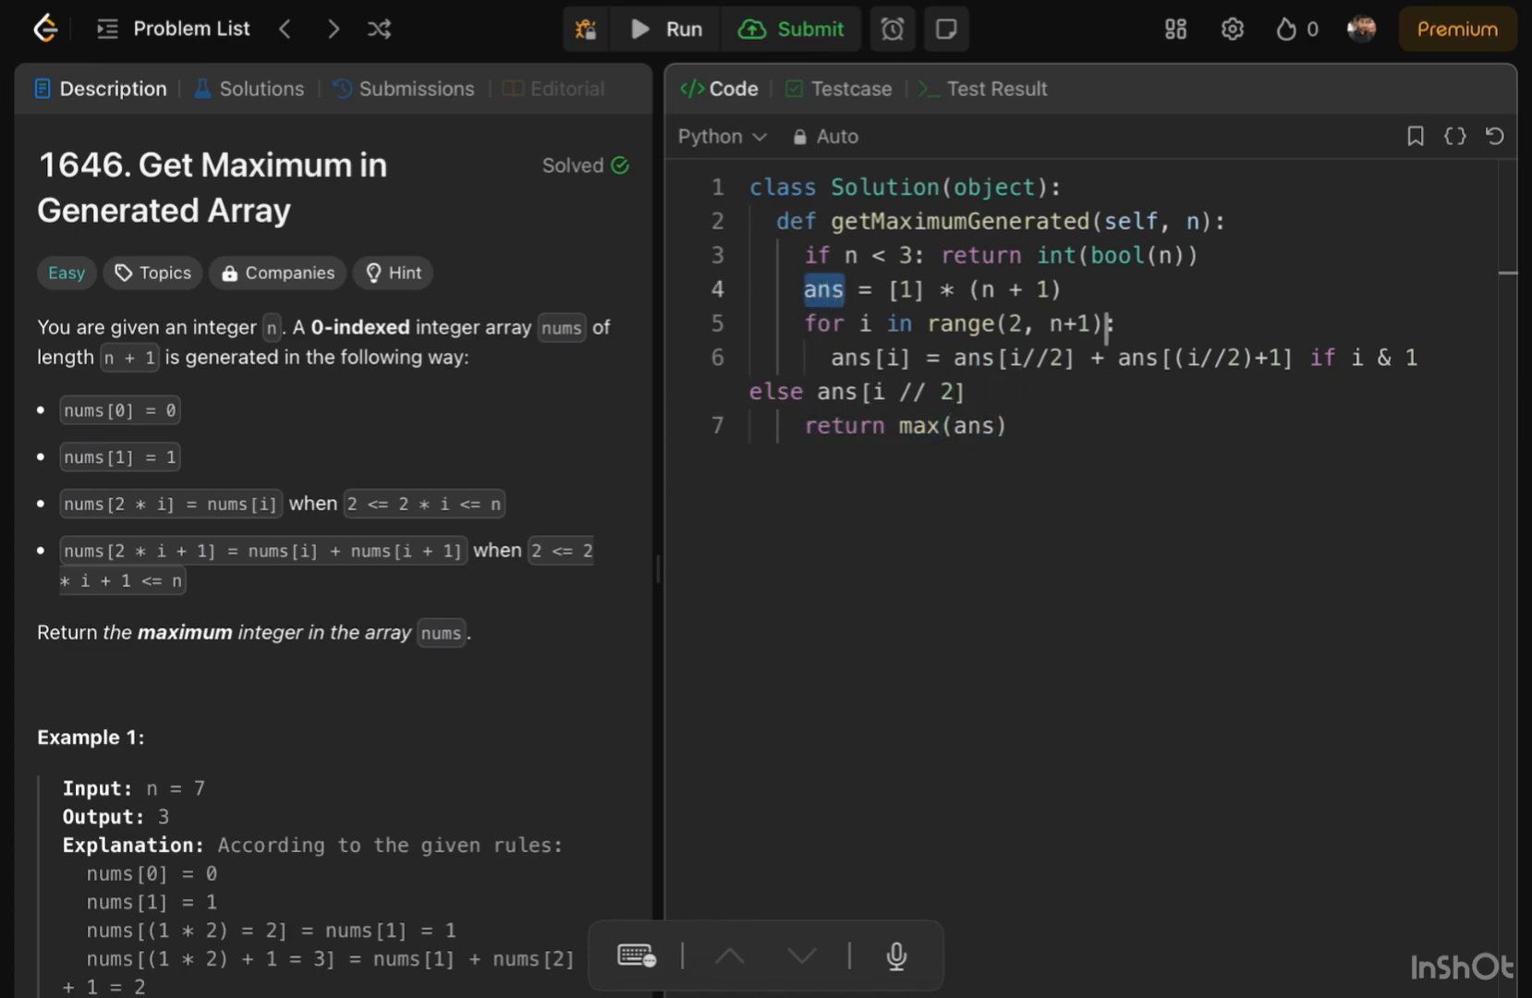
click(791, 29)
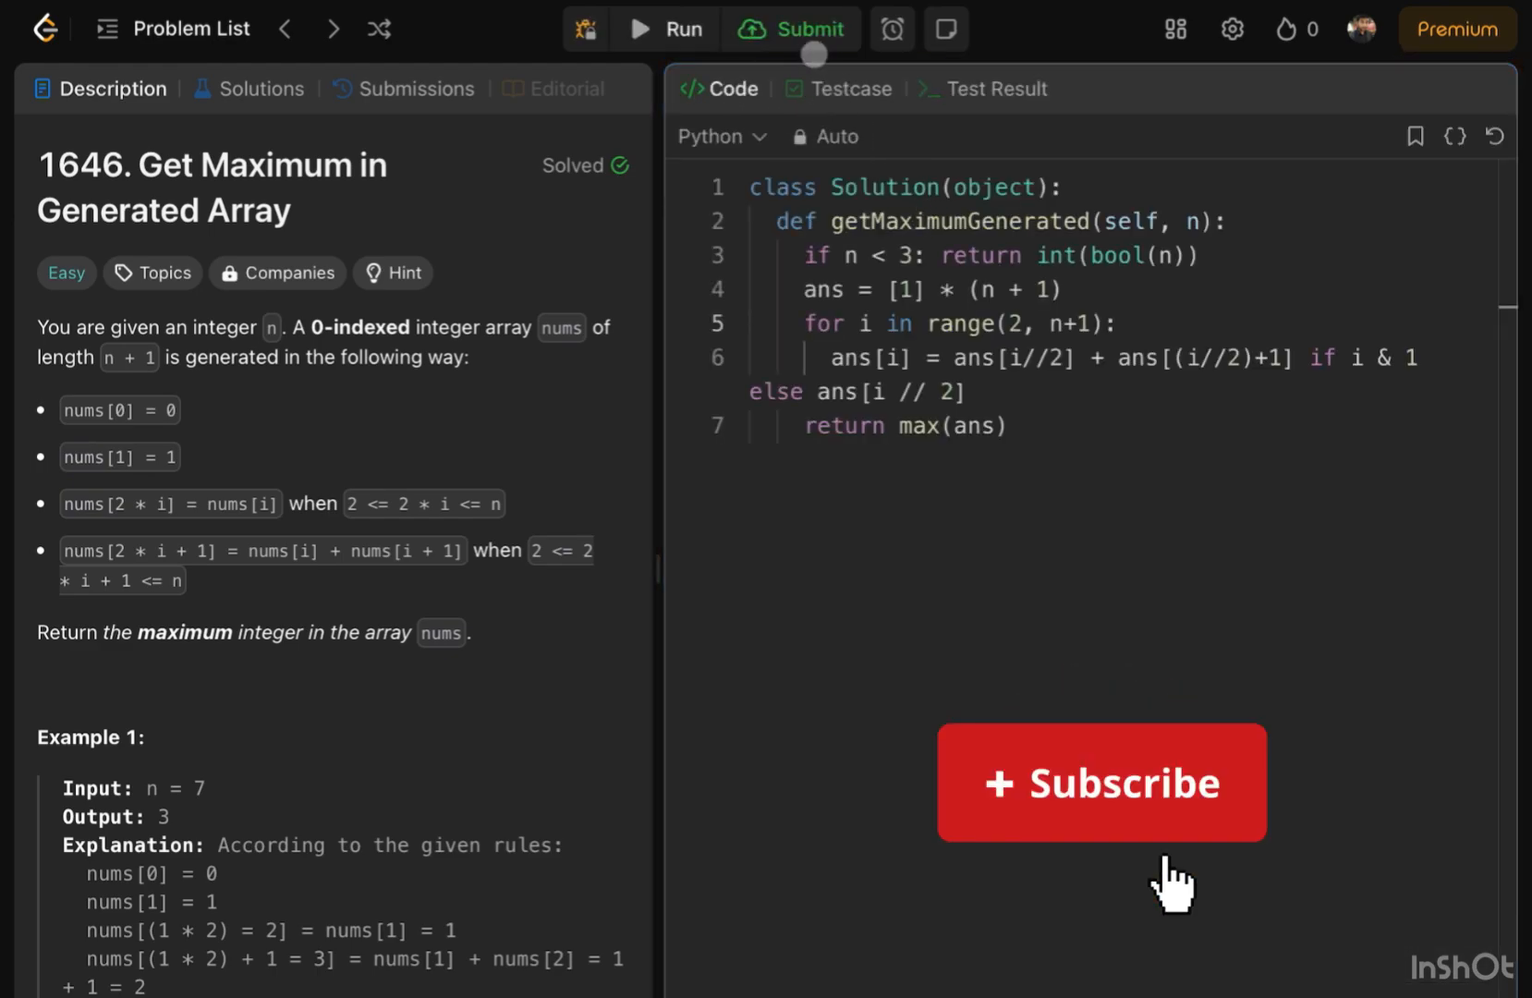
click(1101, 781)
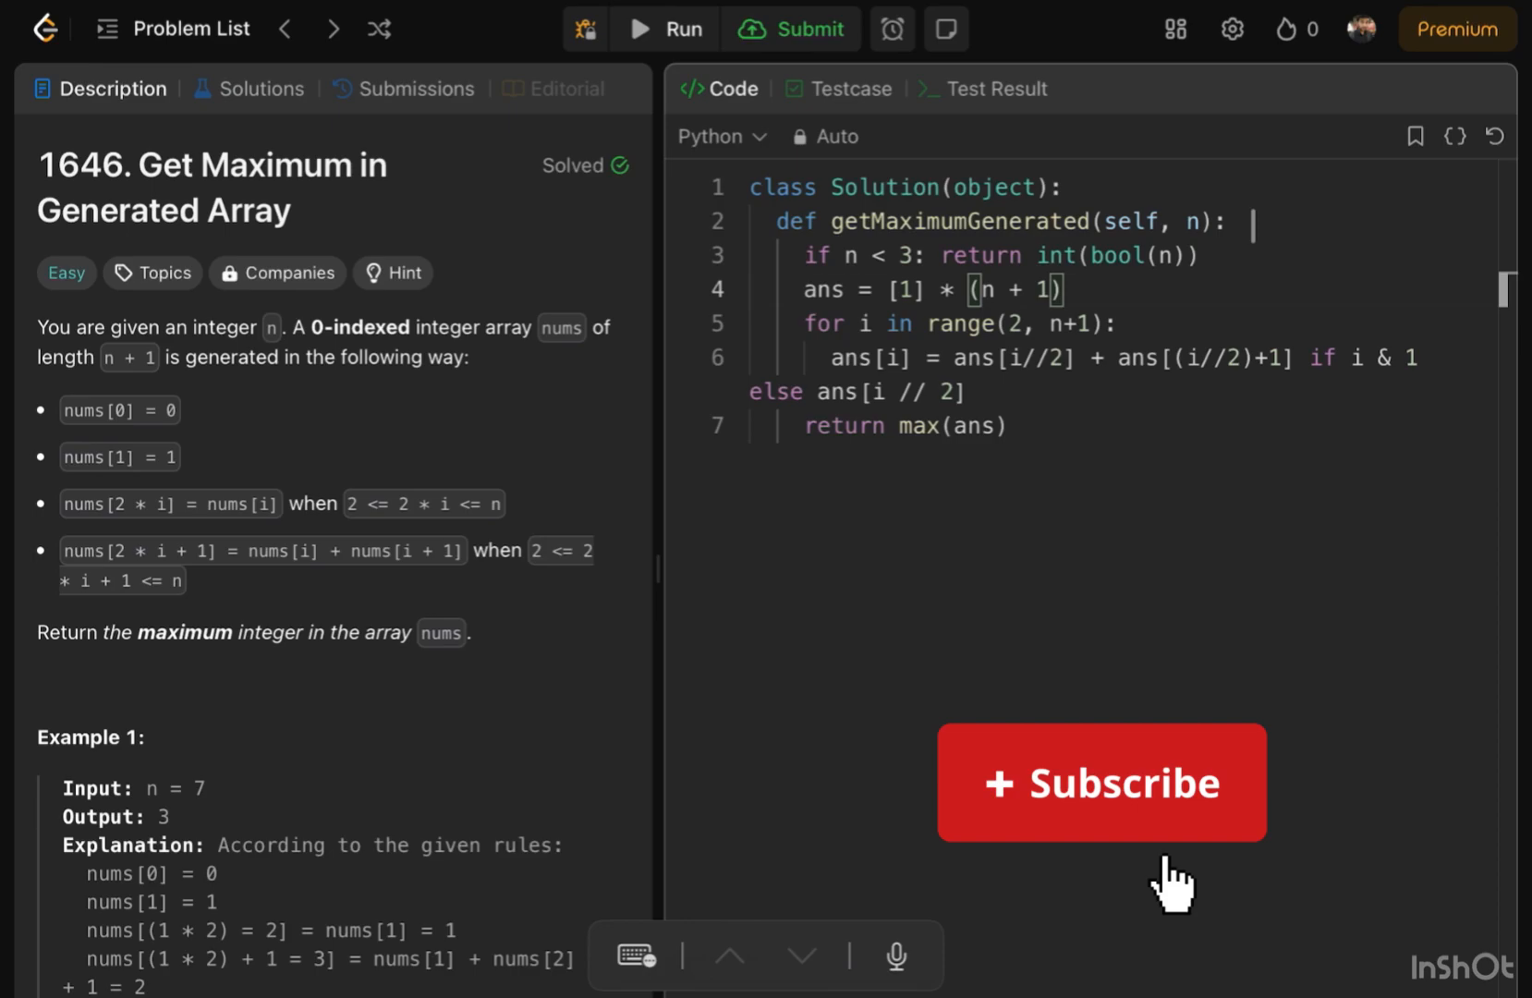
- Return 0 for n == 0 and 1 for n < 3, and start the loop at range(3, n+1)
click(1101, 781)
text(if n )
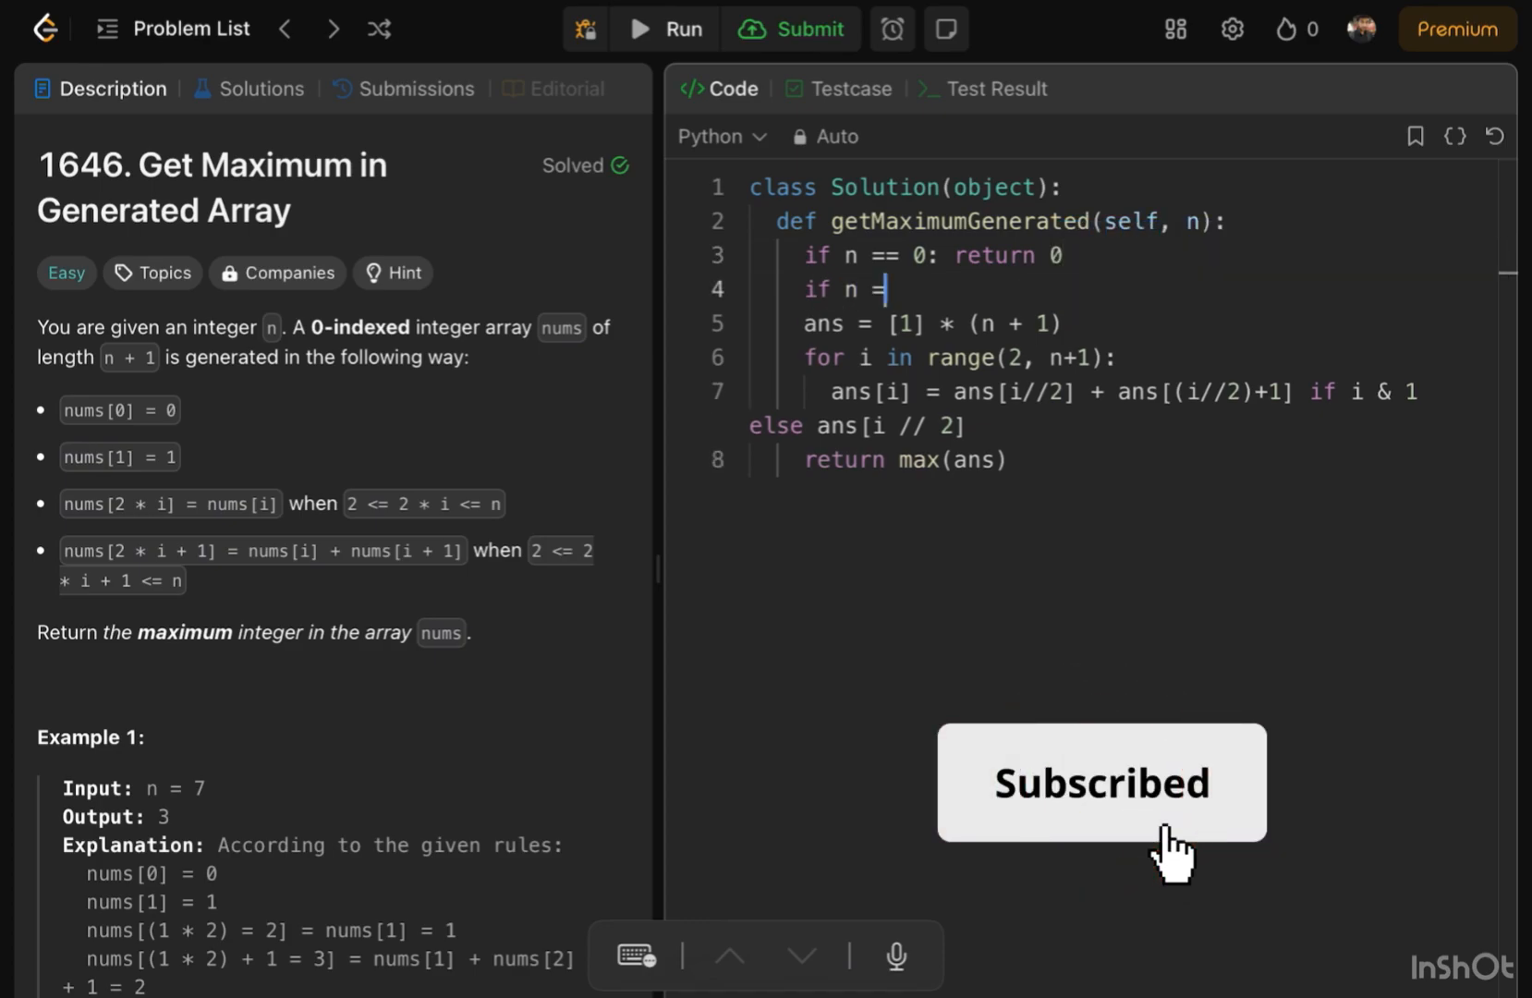
text(== 1:)
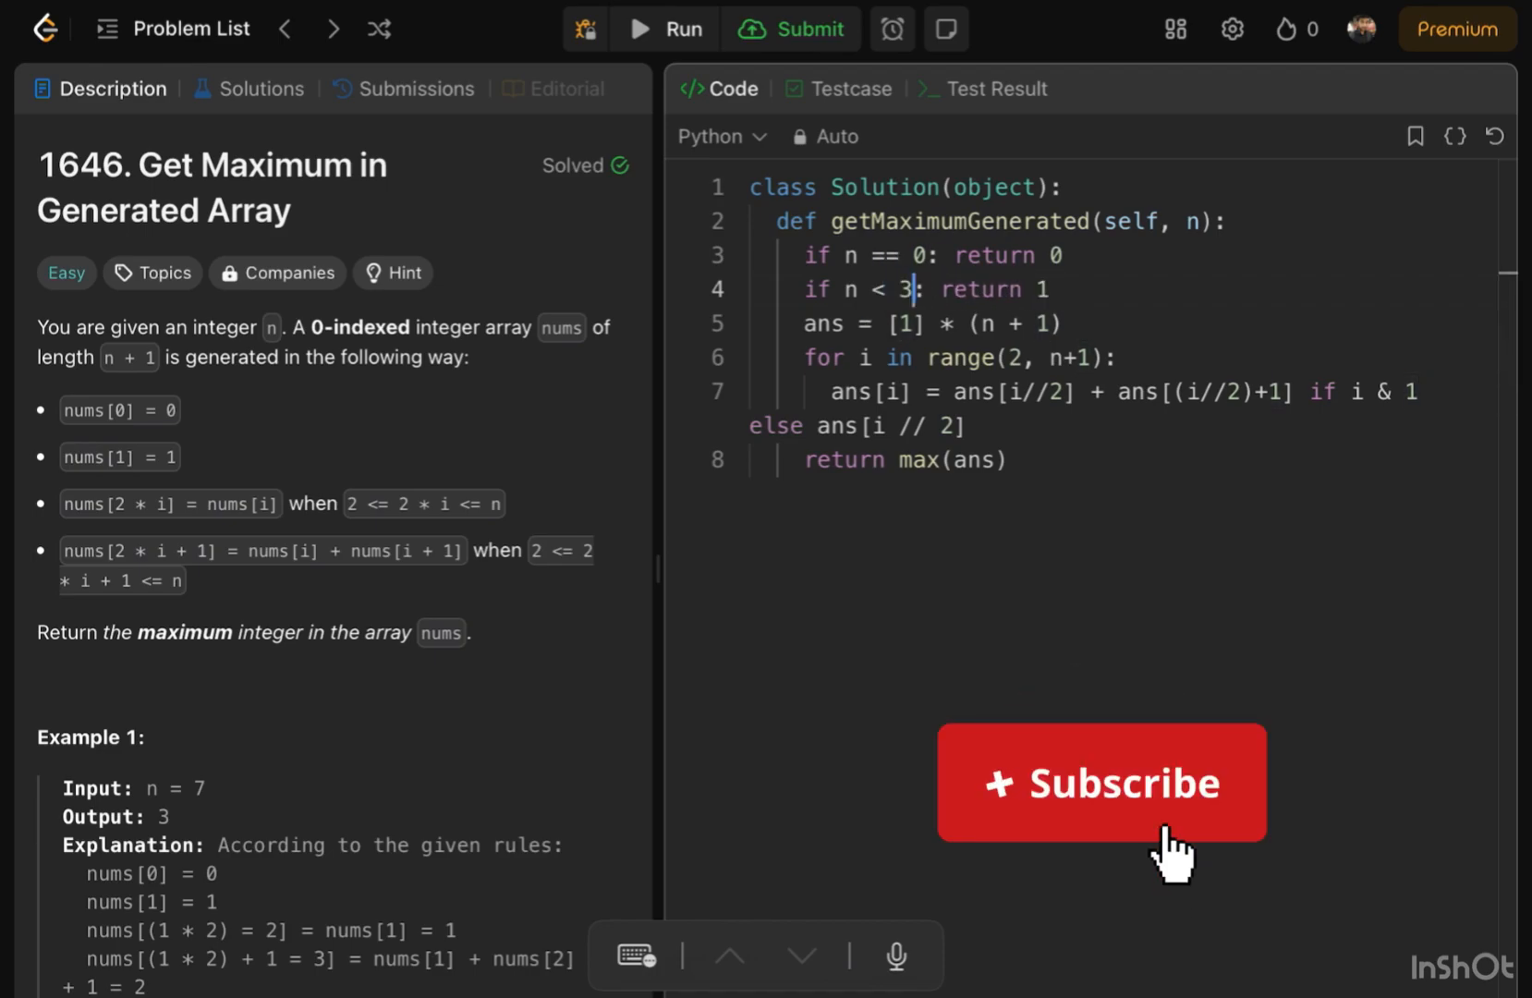
click(1101, 782)
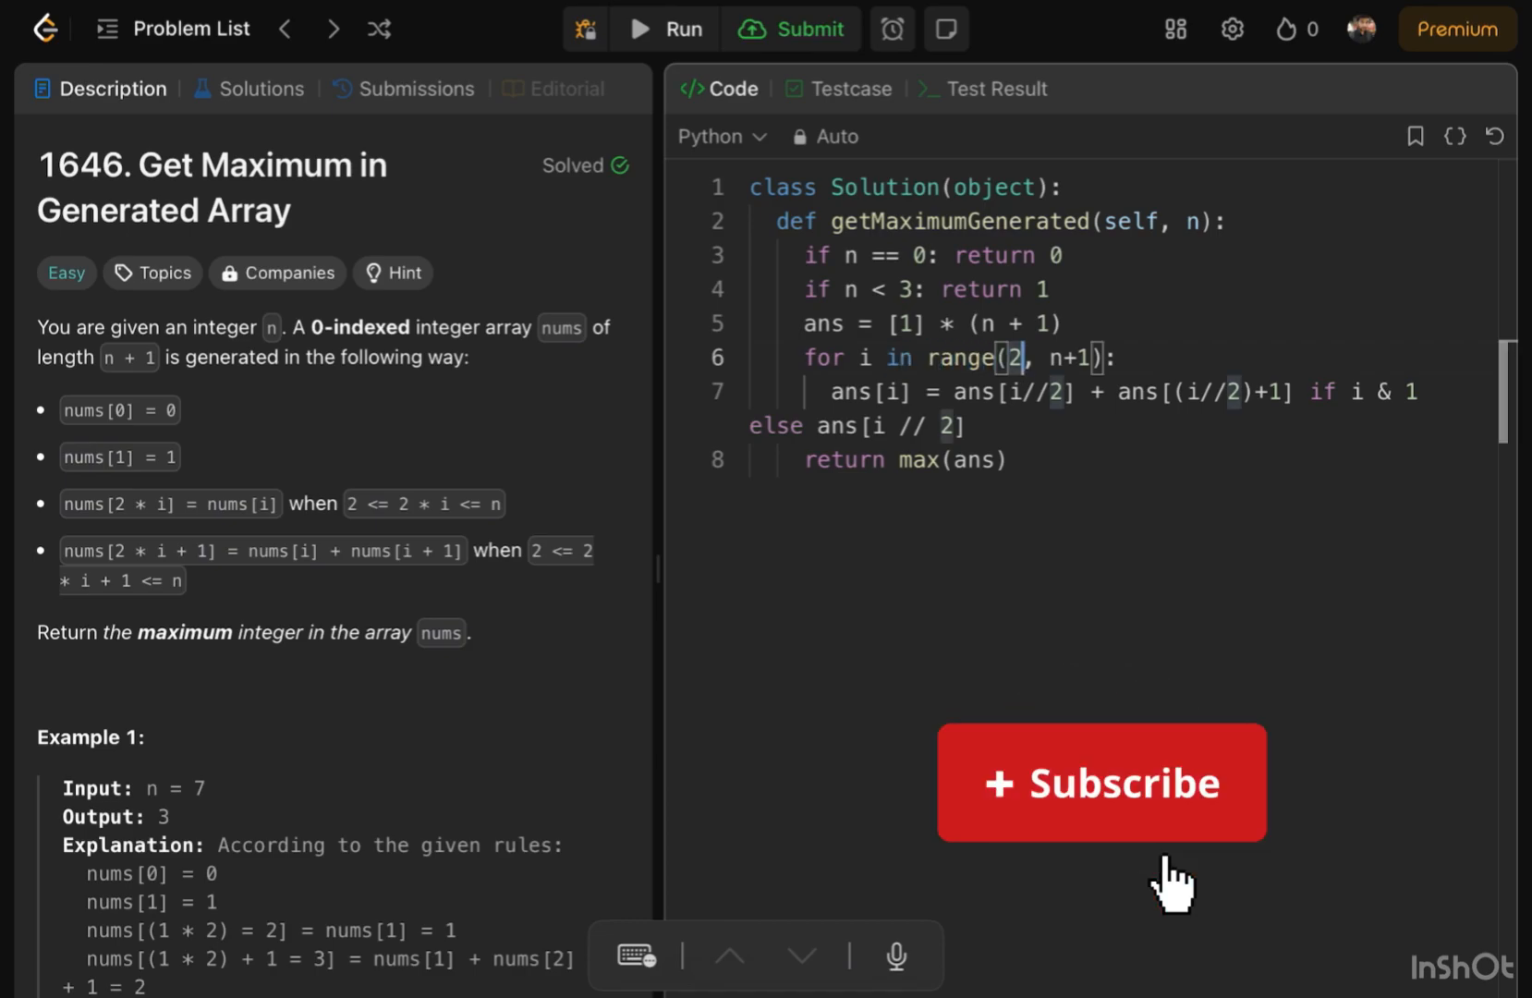
click(1101, 781)
text(3)
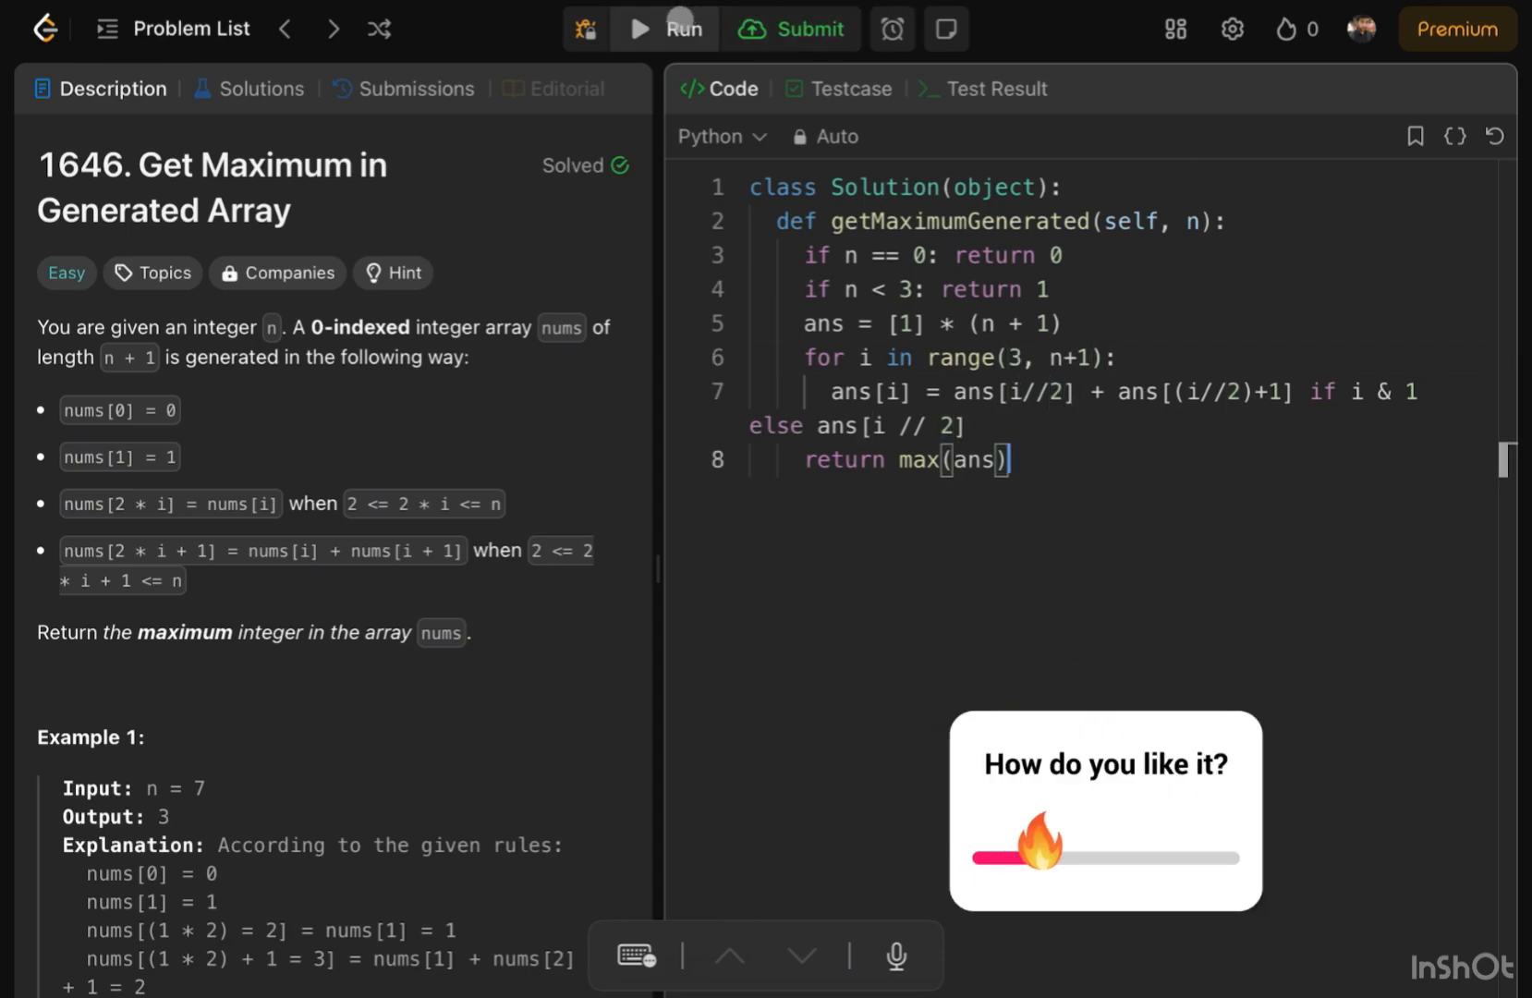
- Run the sample cases, getting Accepted with output 3 for n = 7, then submit
click(667, 29)
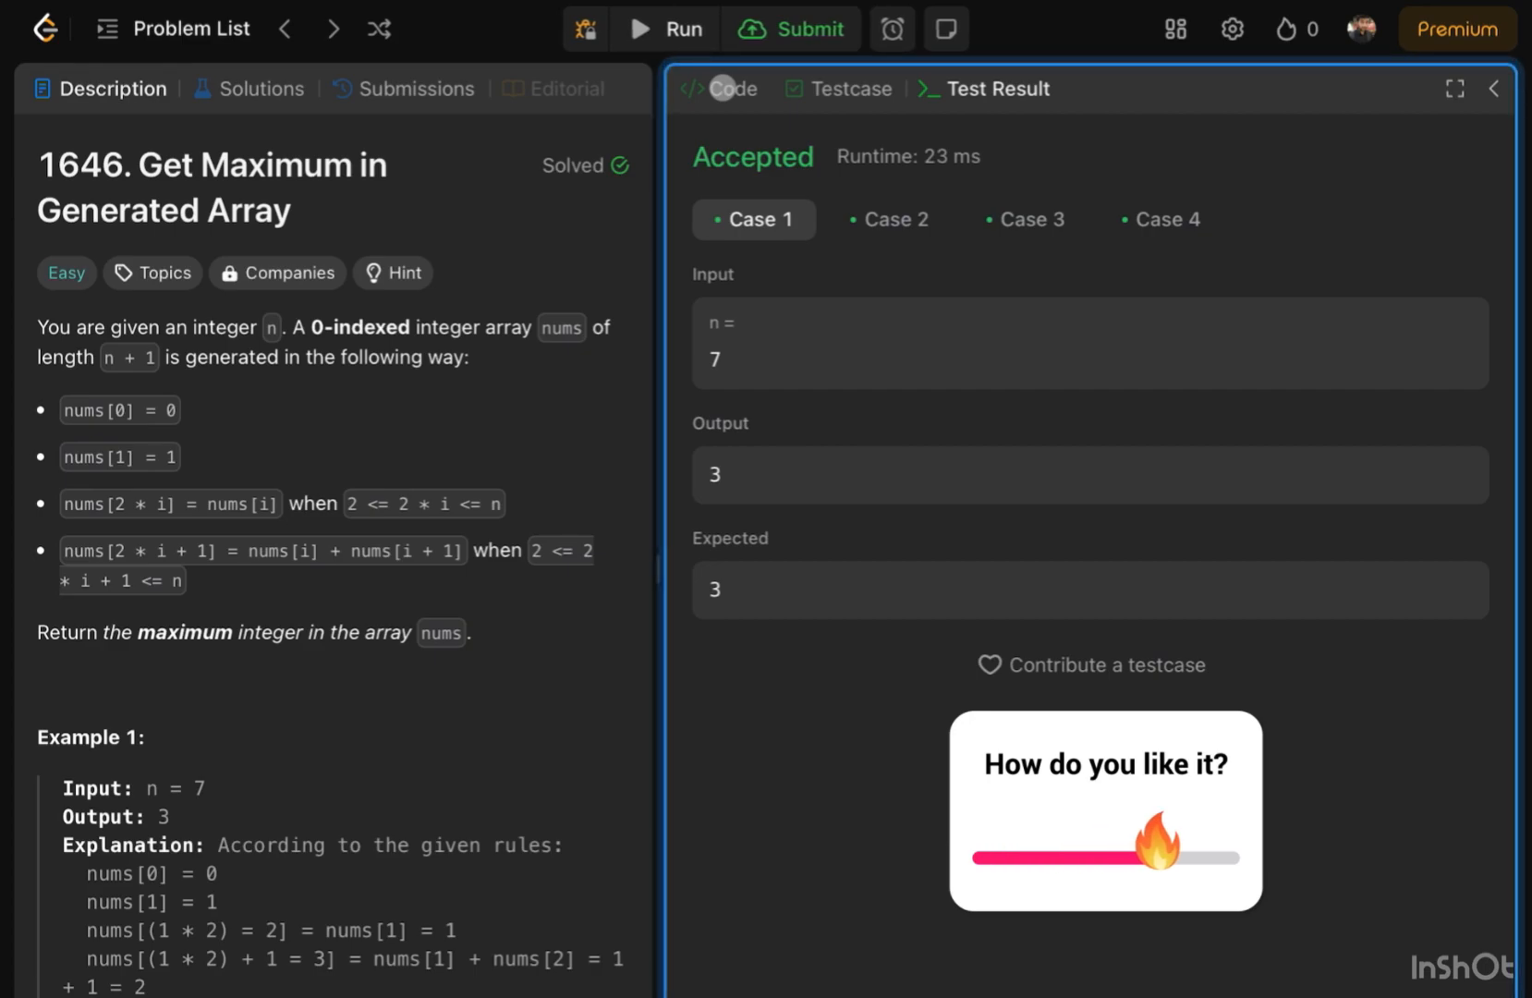
click(791, 28)
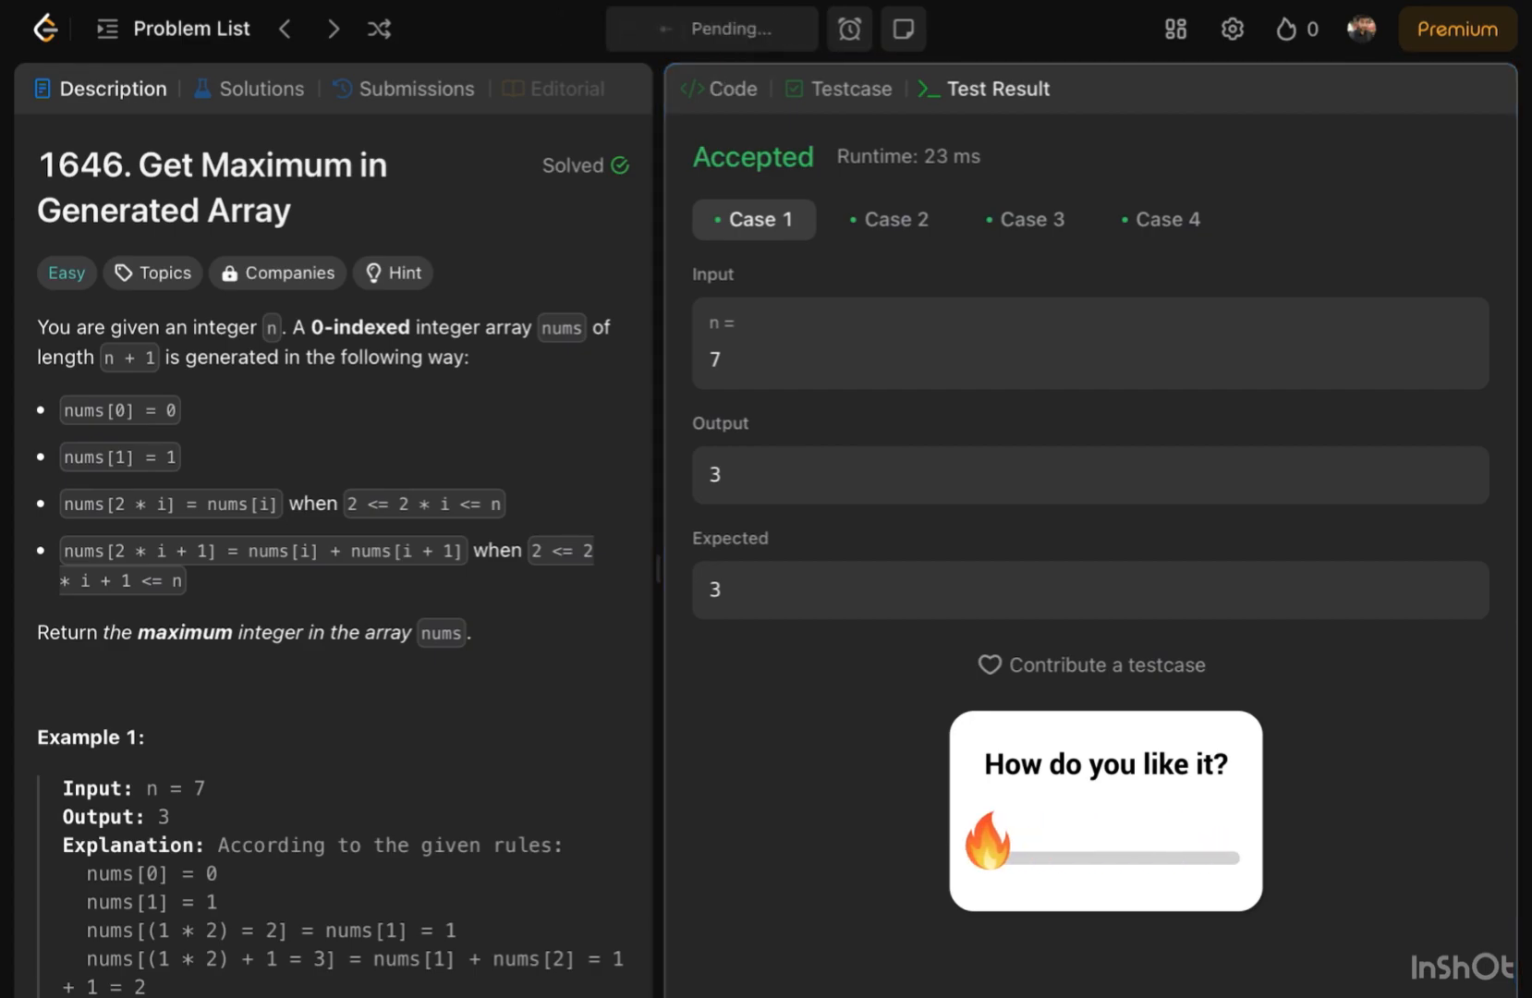
- Check the Accepted result at 3 ms beating 100%, then return to the problem description
click(419, 89)
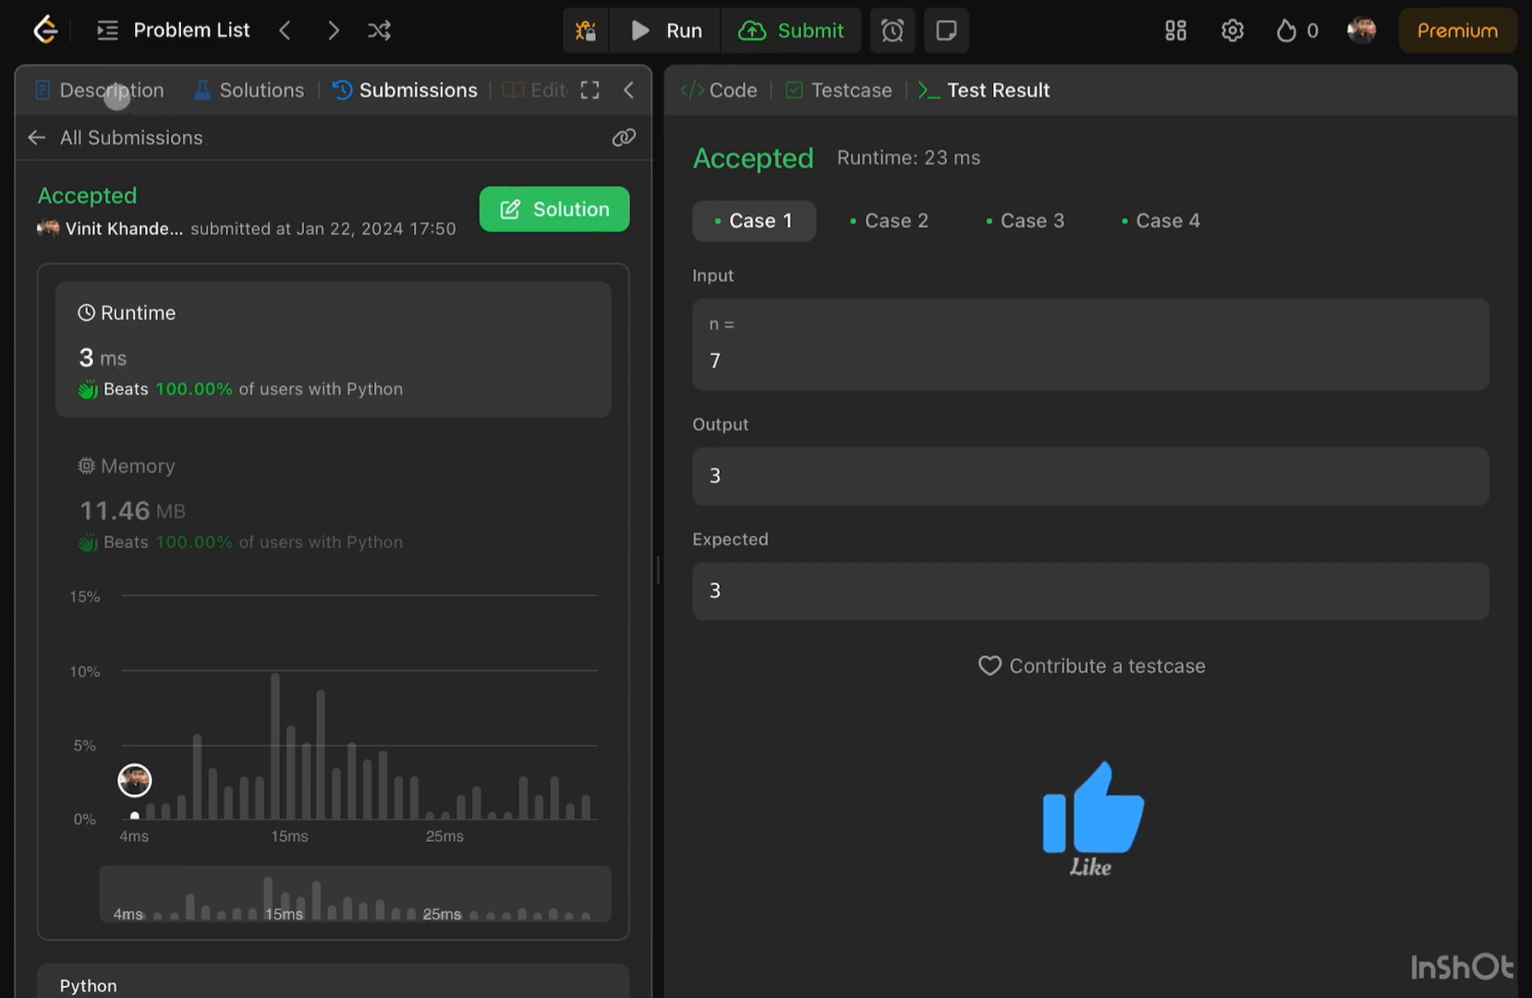
click(114, 89)
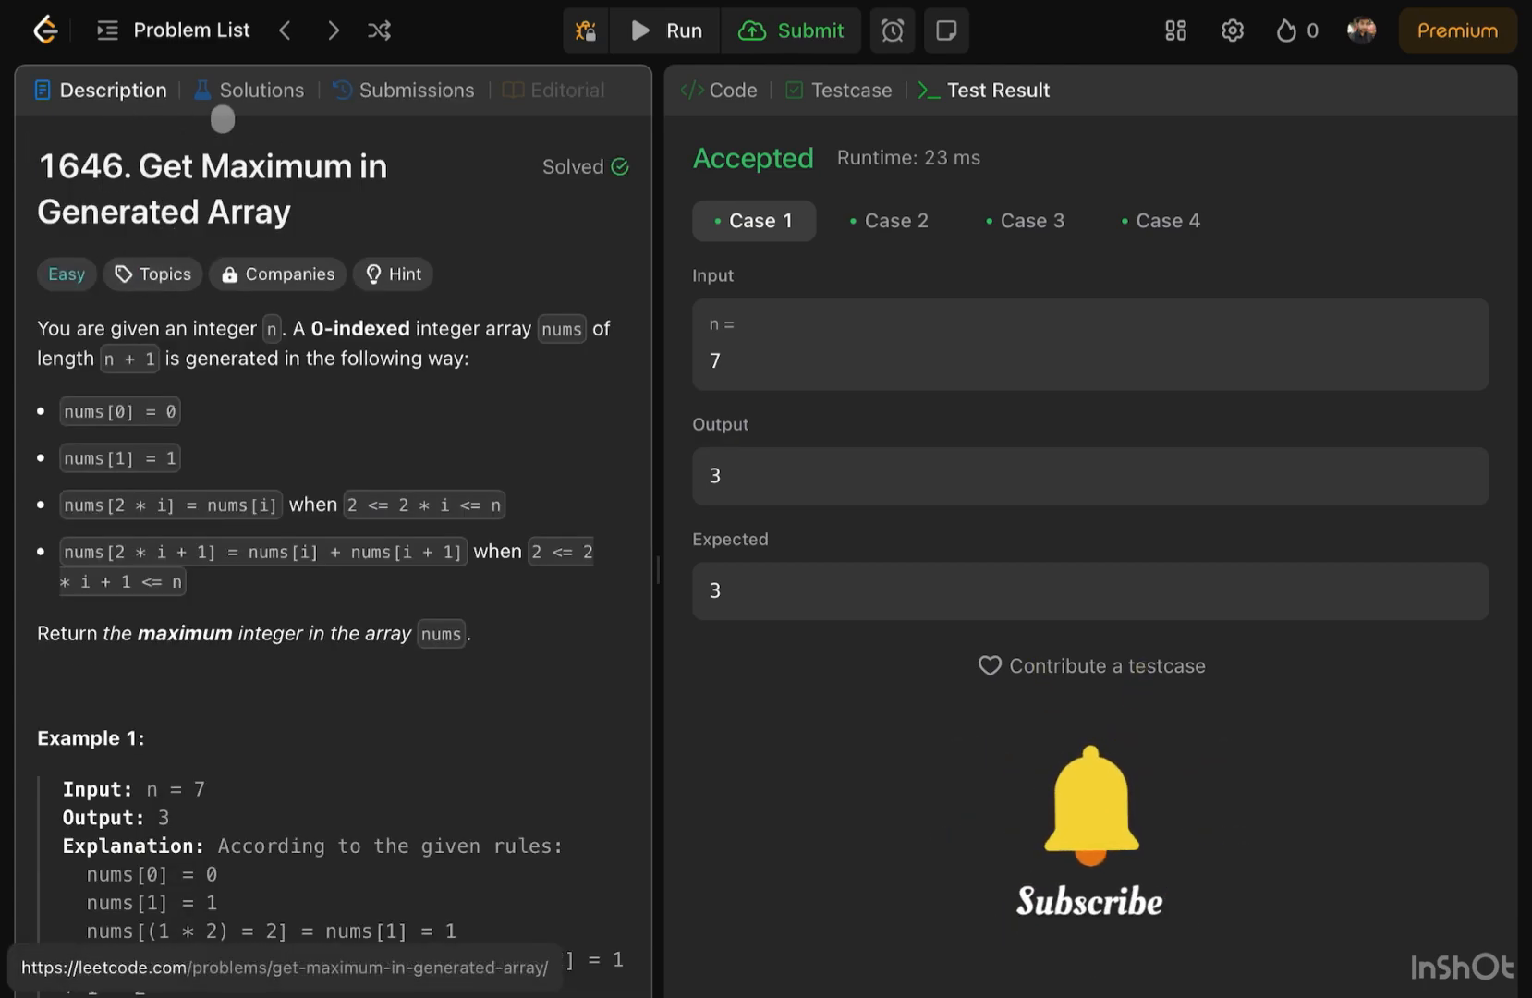